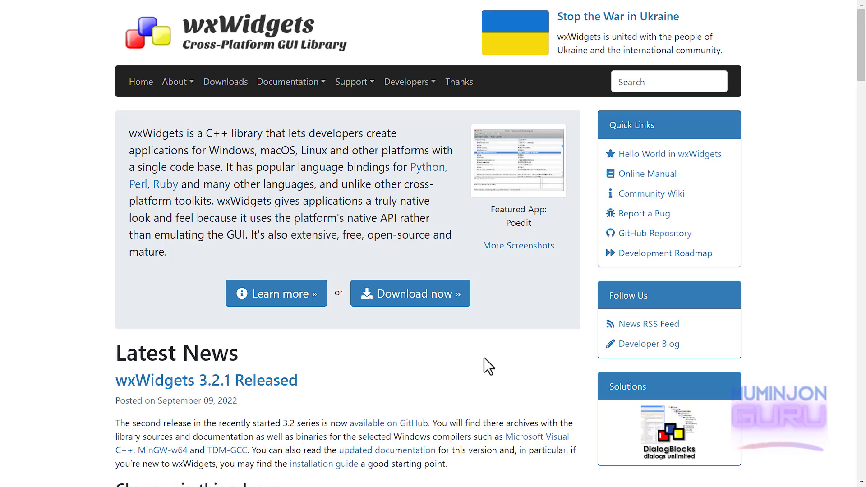
- Scroll through the Embarcadero Dev-Cpp README to read its description, keystone and main features
scroll("down", 3)
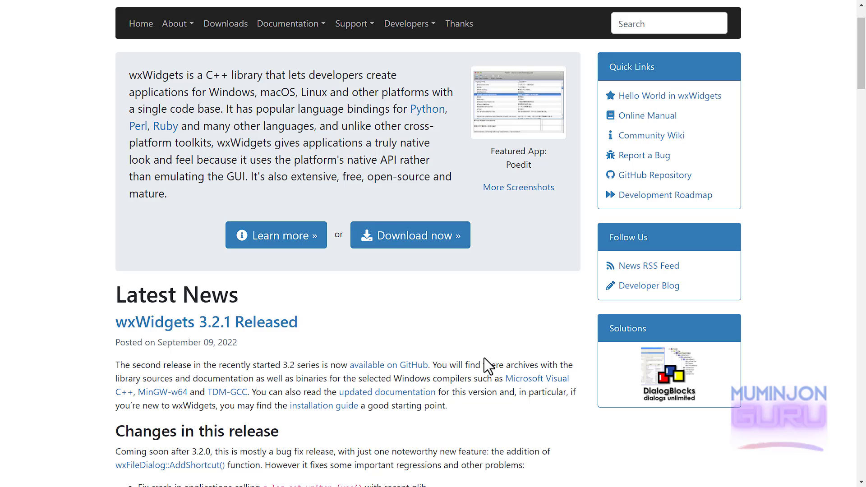
scroll("down", 3)
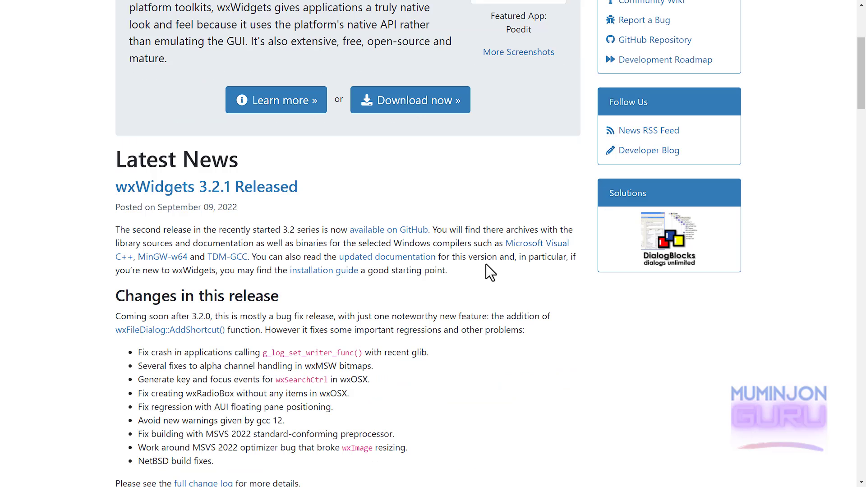
scroll("down", 3)
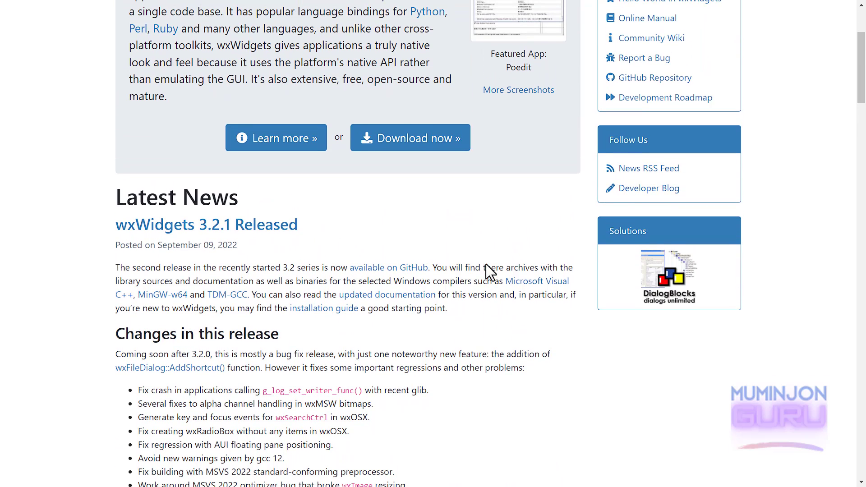
scroll("down", 3)
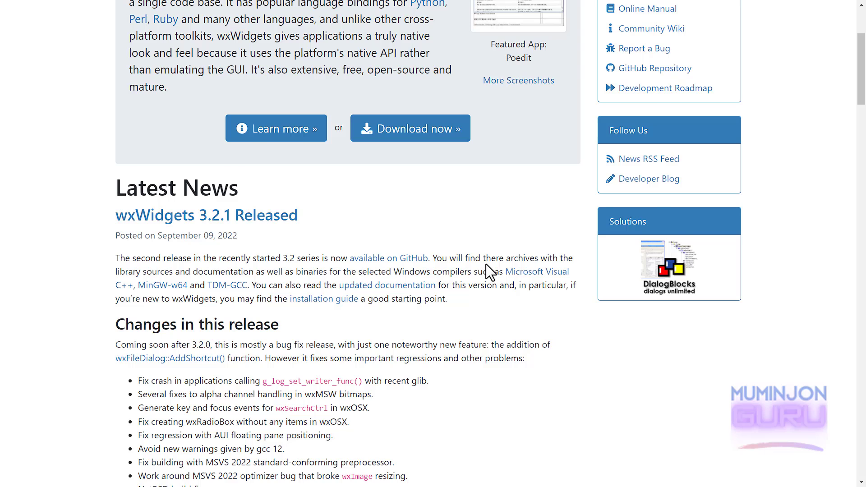
scroll("down", 3)
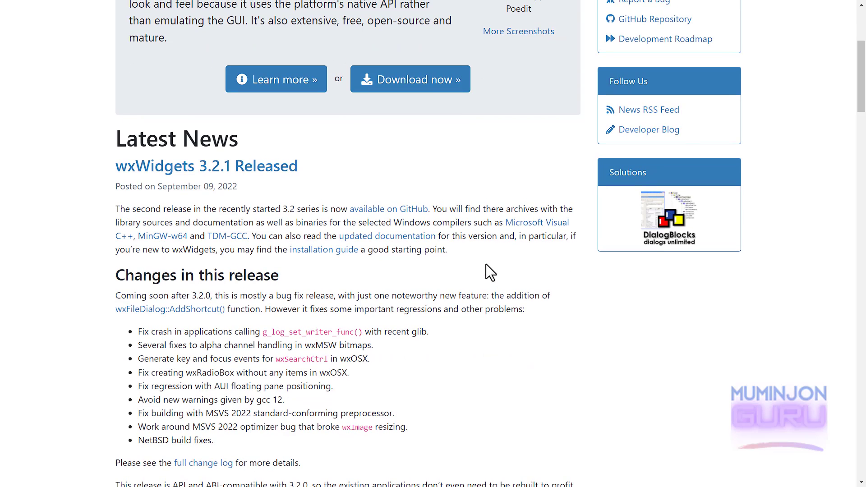
scroll("down", 3)
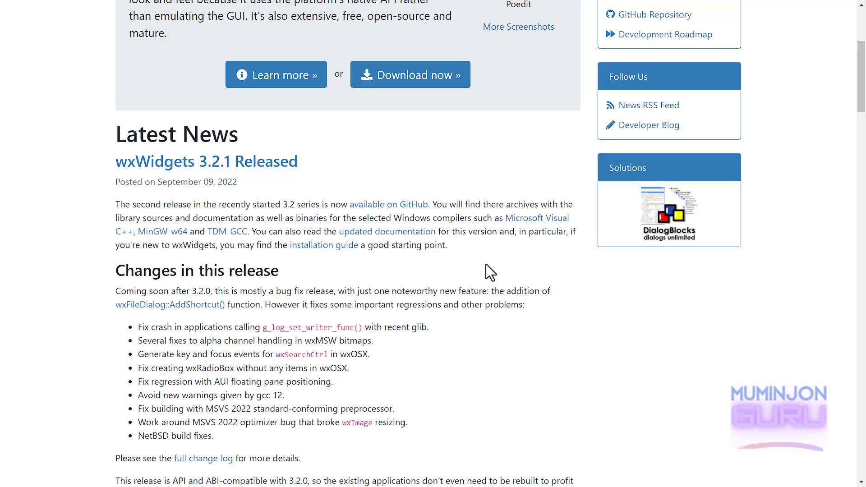
scroll("down", 3)
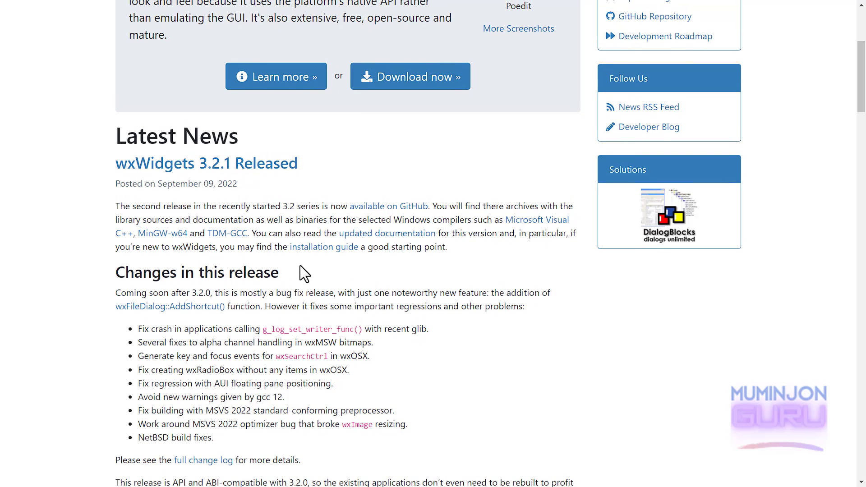
scroll("down", 3)
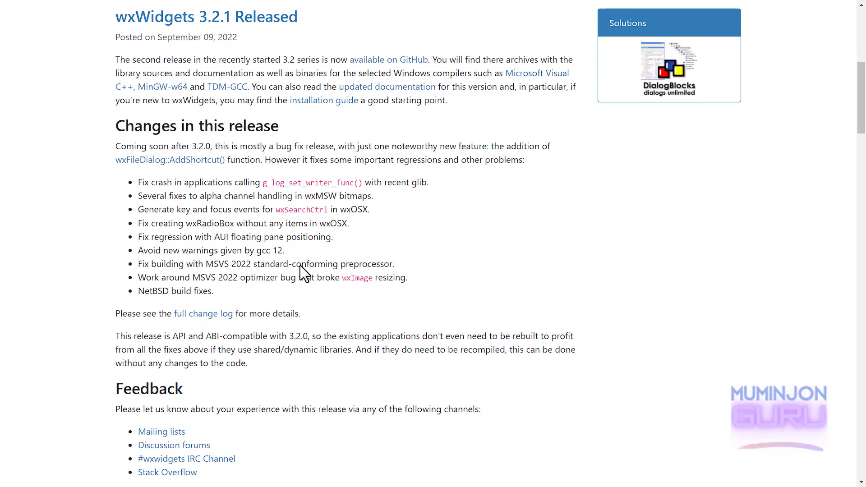
scroll("down", 3)
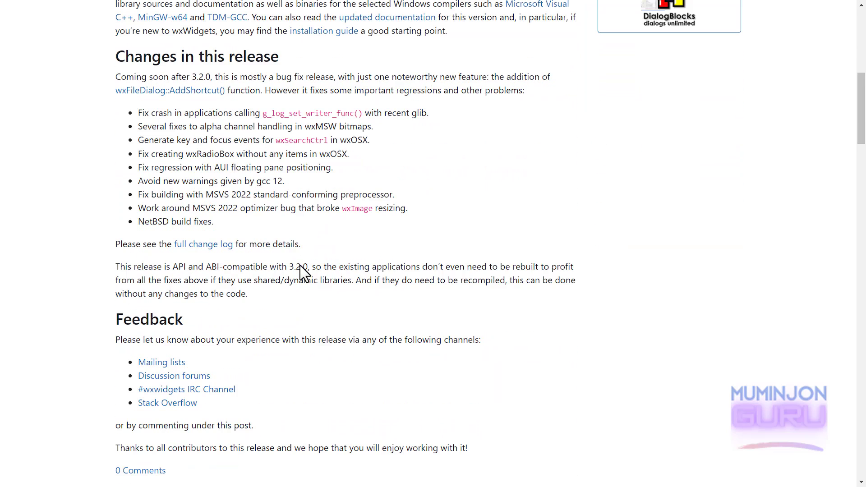
scroll("down", 3)
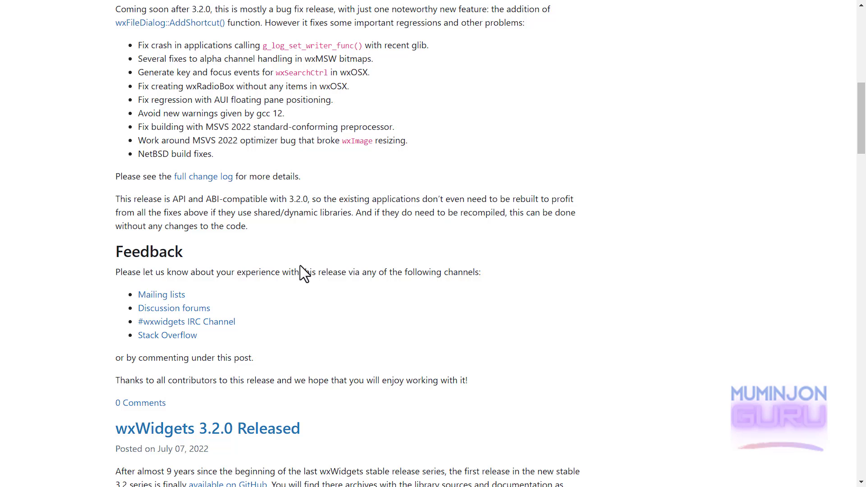
scroll("down", 3)
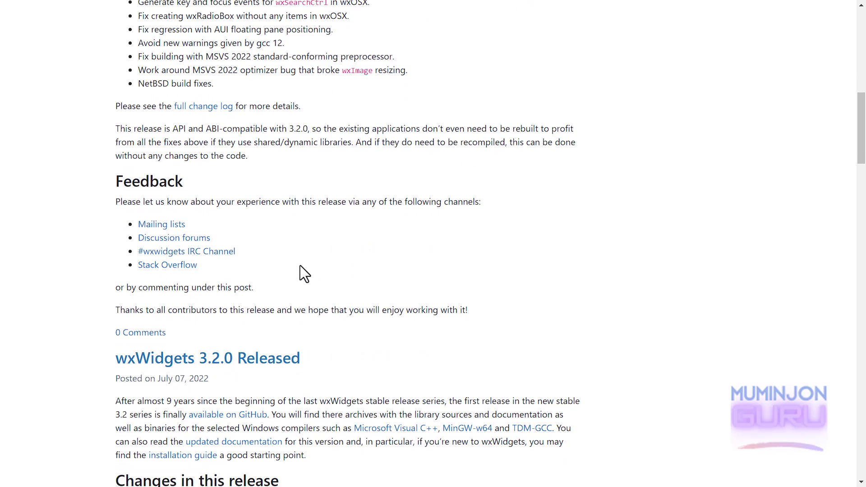
scroll("up", 3)
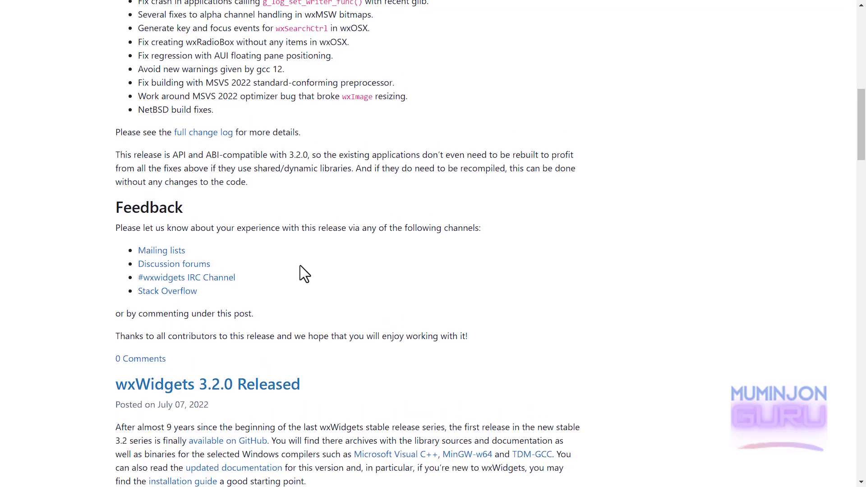
scroll("up", 3)
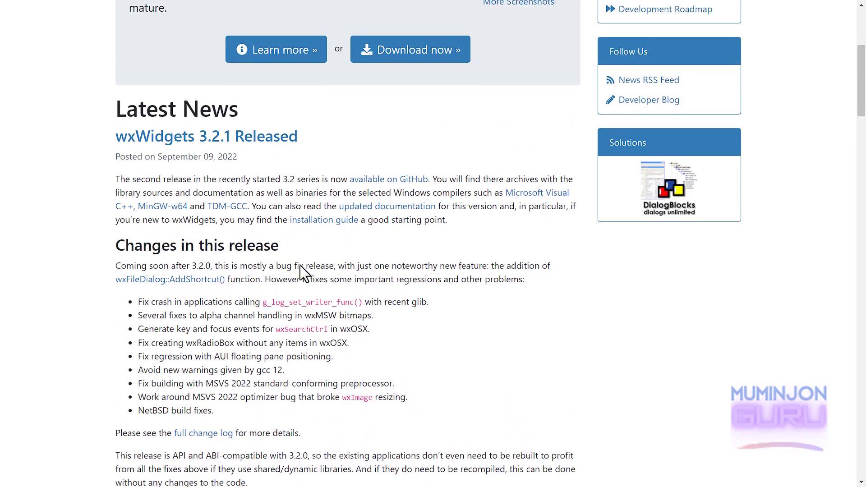
scroll("up", 3)
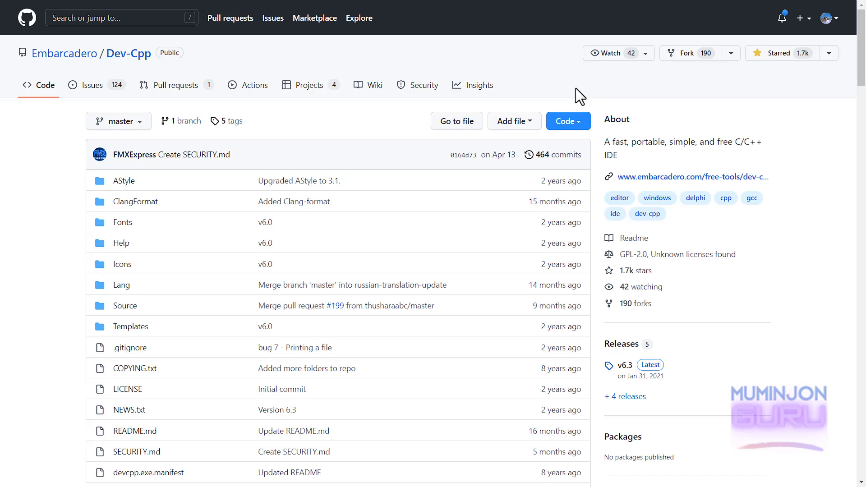
scroll("down", 3)
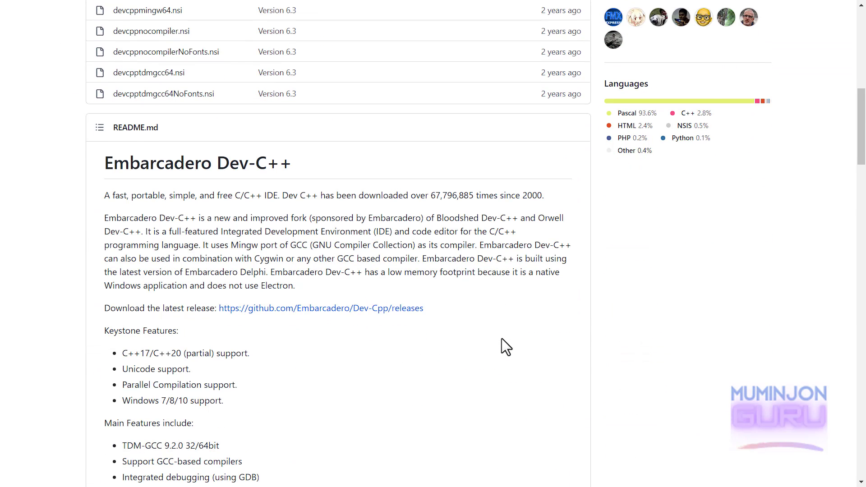
scroll("down", 3)
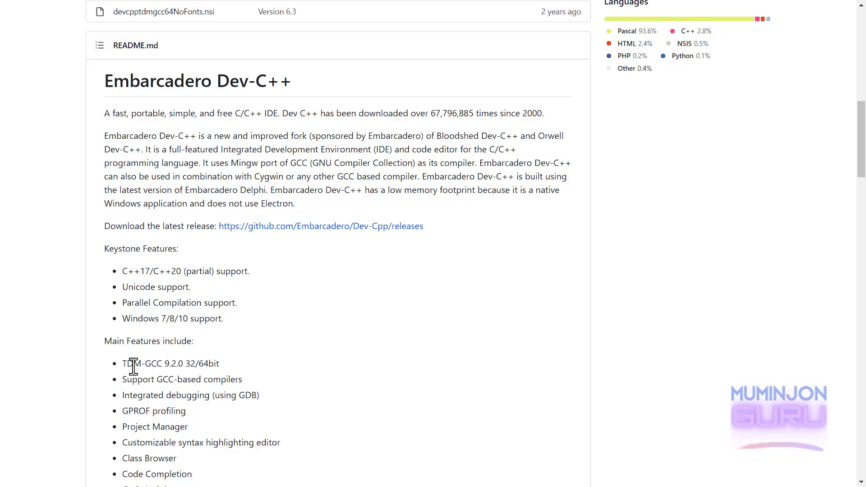
mouse_move(364, 373)
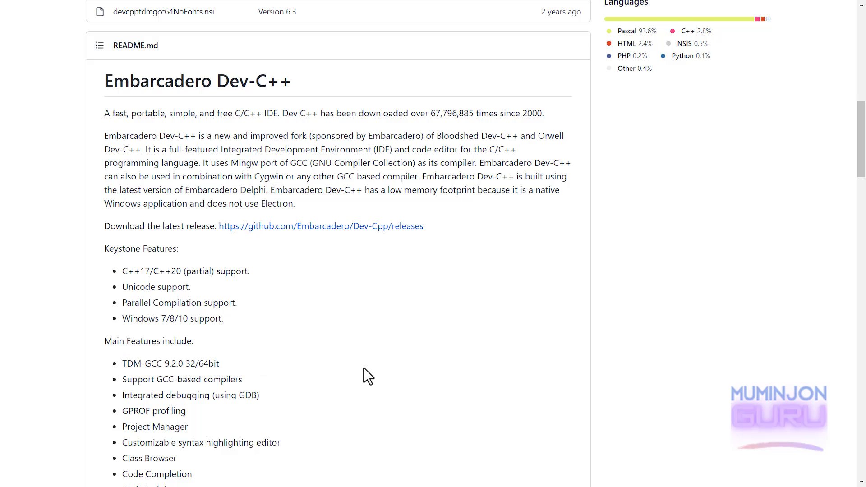
mouse_move(290, 343)
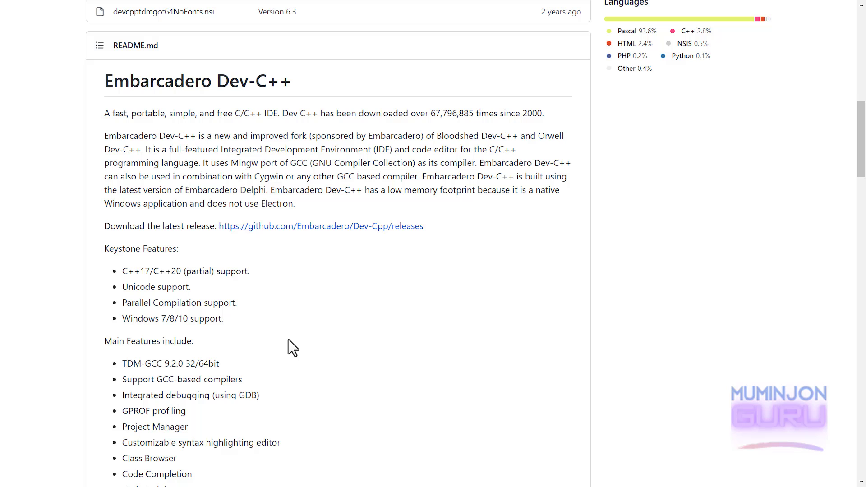
scroll("down", 3)
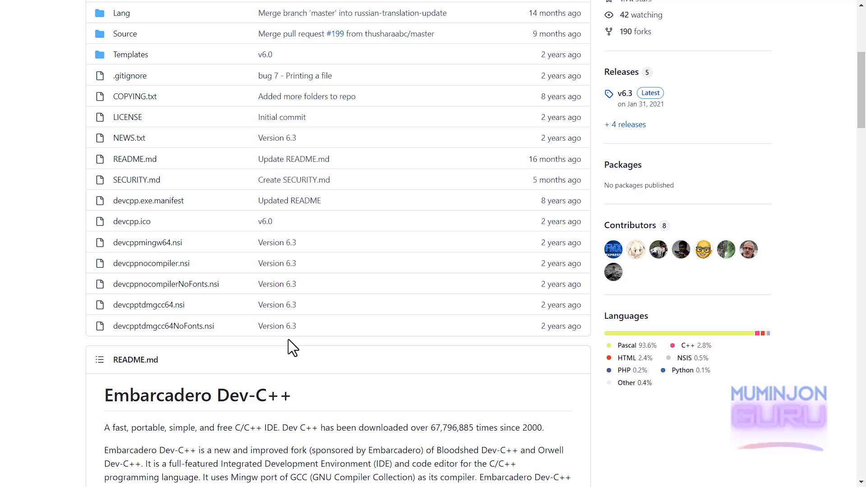
scroll("down", 3)
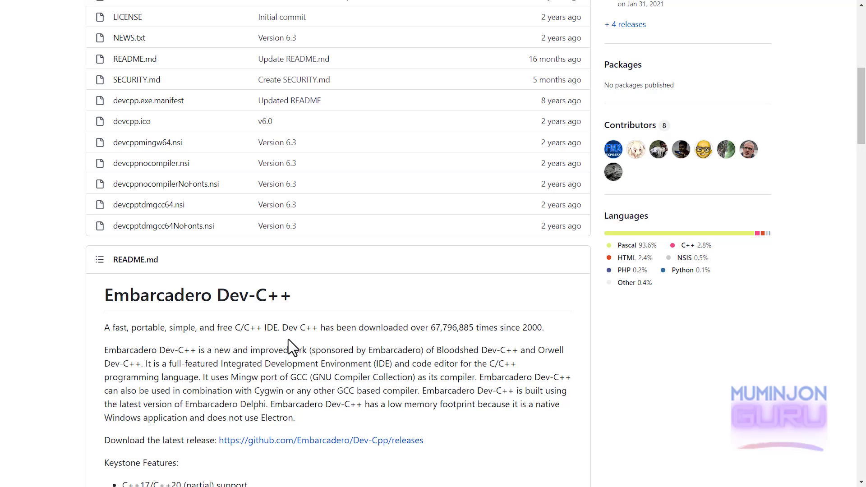
scroll("down", 3)
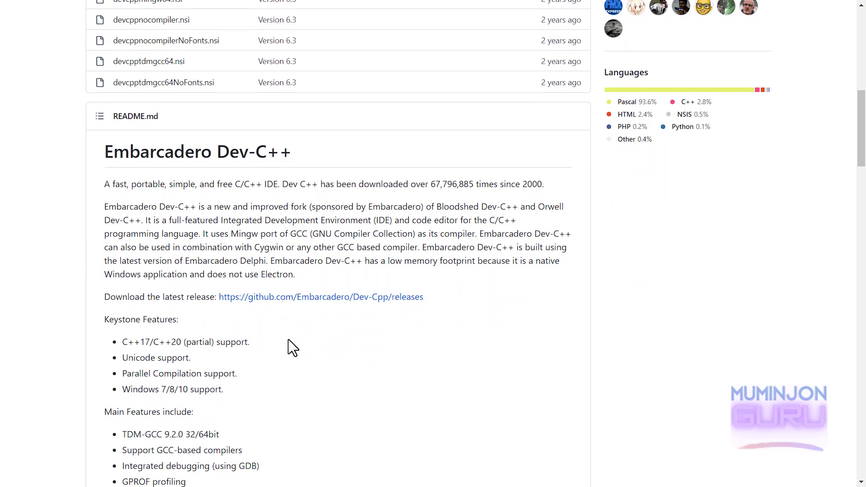
- Download the Dev-C++ 6.3 No_Compiler setup .exe from the release assets and launch it
left_click(321, 297)
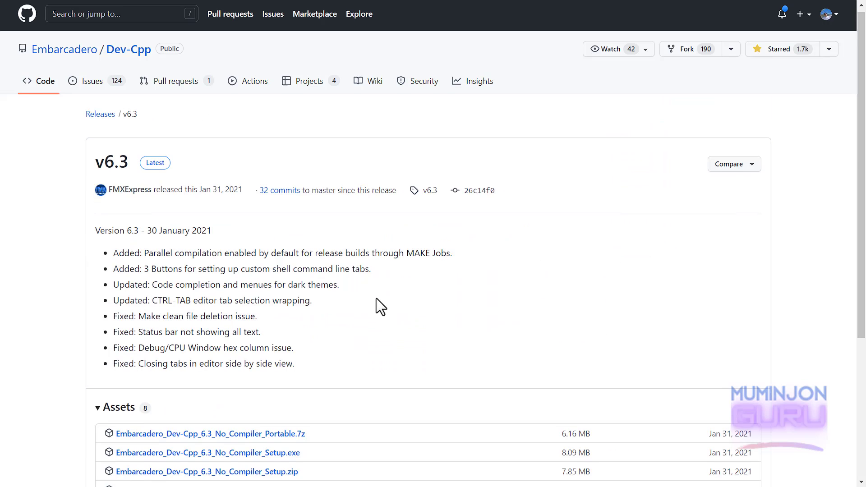
scroll("down", 3)
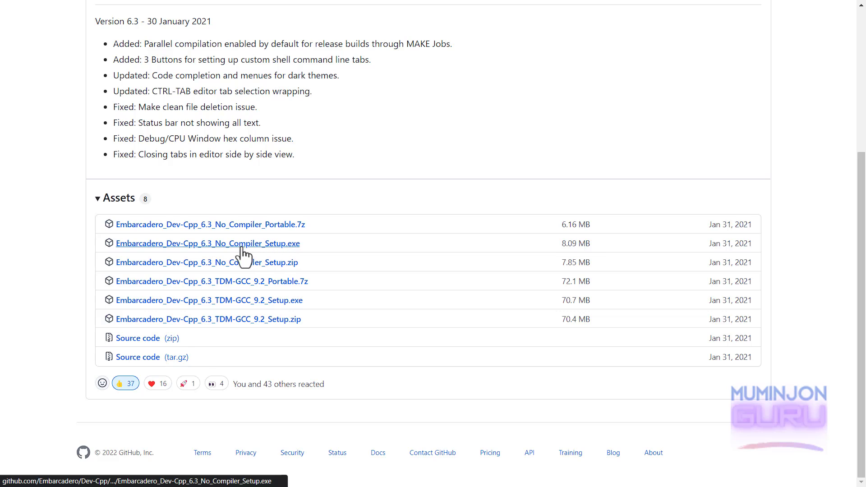
mouse_move(210, 255)
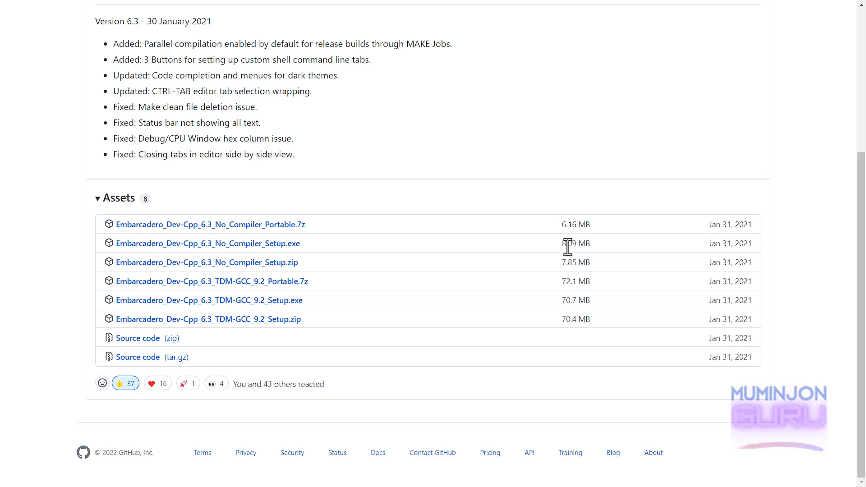
left_click(207, 243)
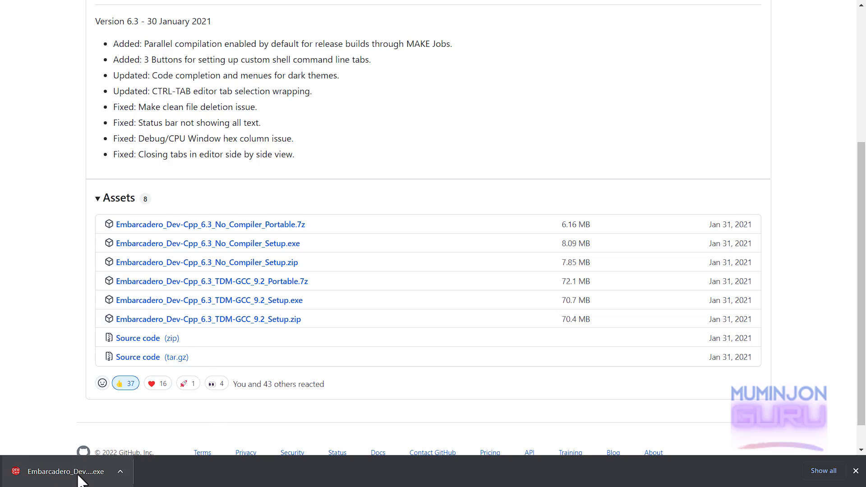
left_click(65, 471)
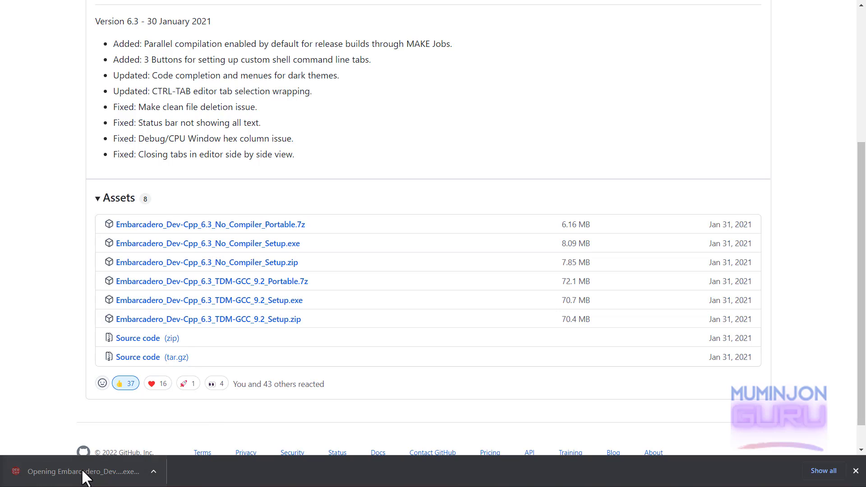
mouse_move(225, 420)
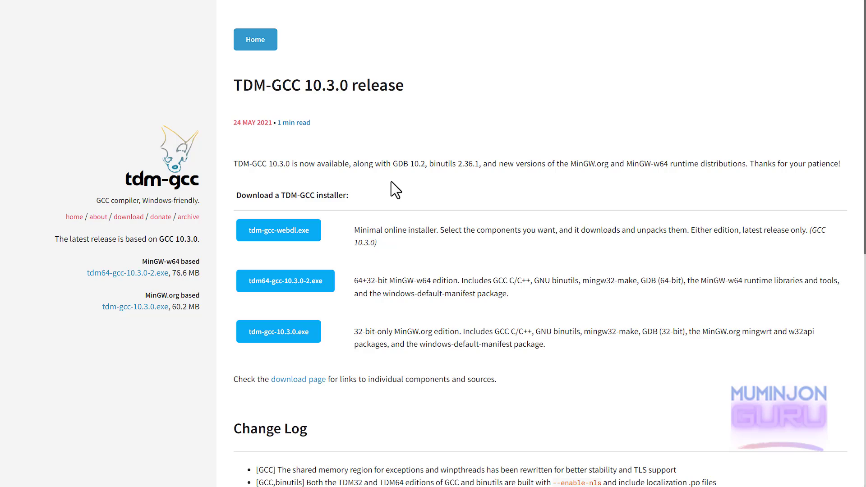
mouse_move(382, 216)
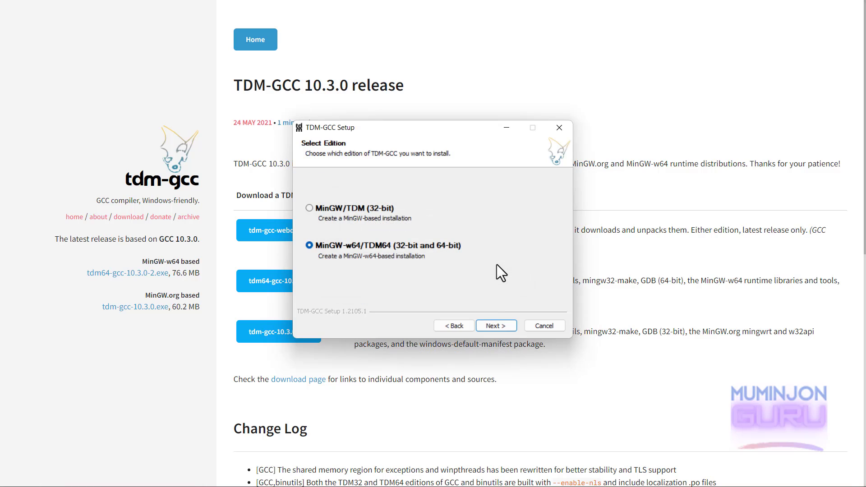
- Install TDM-GCC 64-bit into ...\Embarcadero\Dev-Cpp\TDM-GCC-64 with the recommended components
left_click(495, 324)
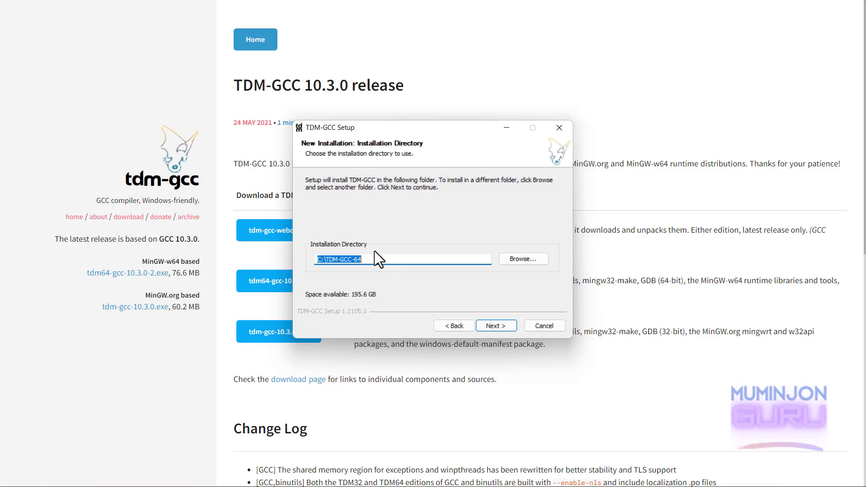
mouse_move(384, 260)
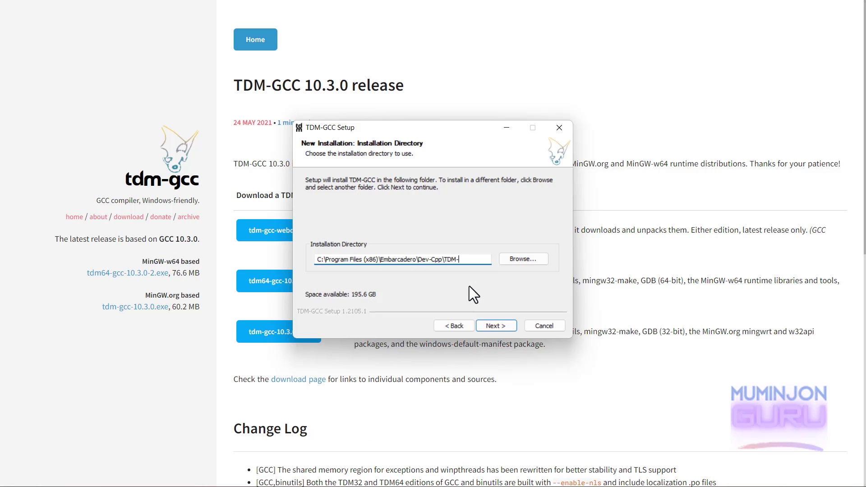
type("GCC")
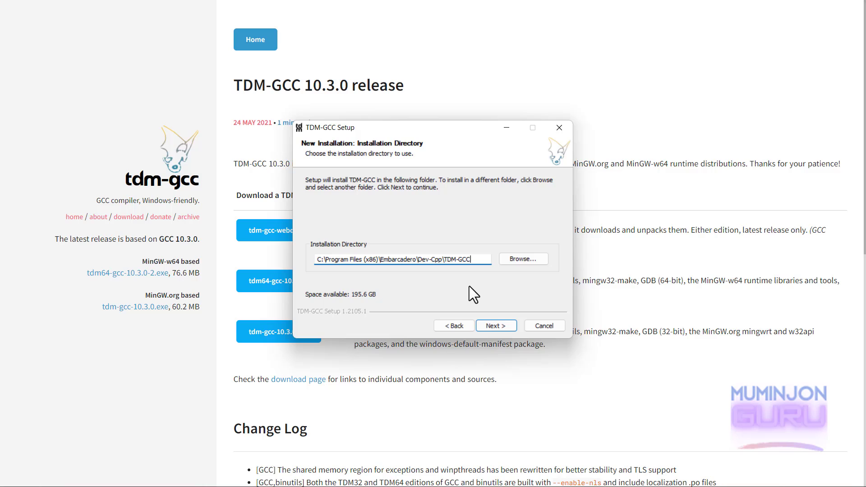
type("-64")
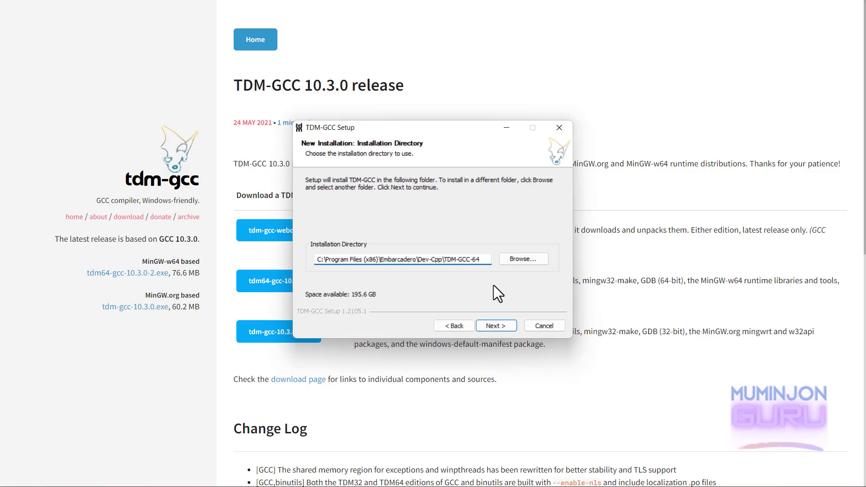
left_click(495, 325)
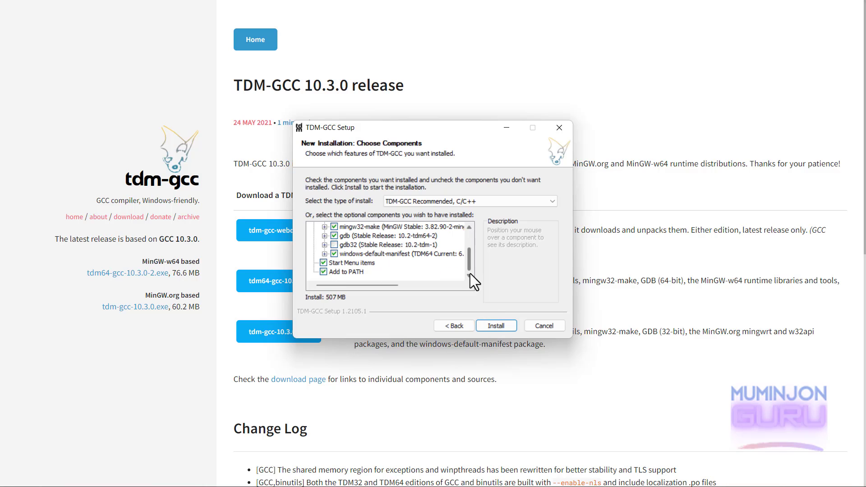
mouse_move(444, 269)
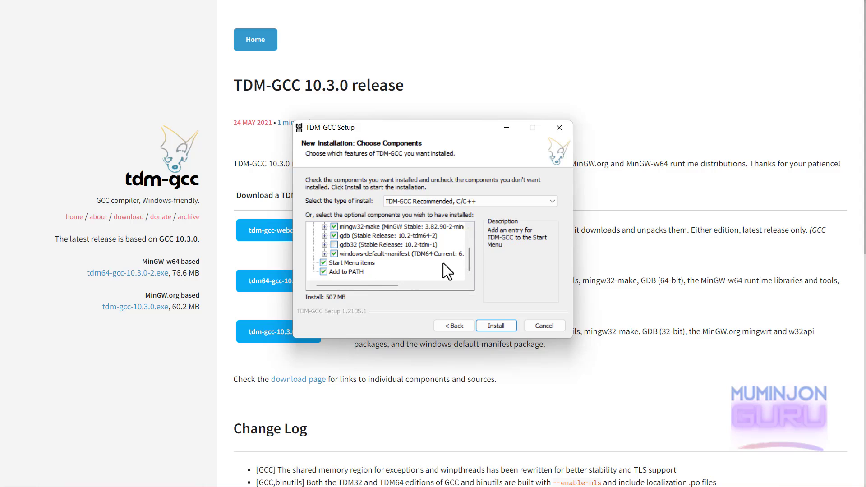
left_click(496, 324)
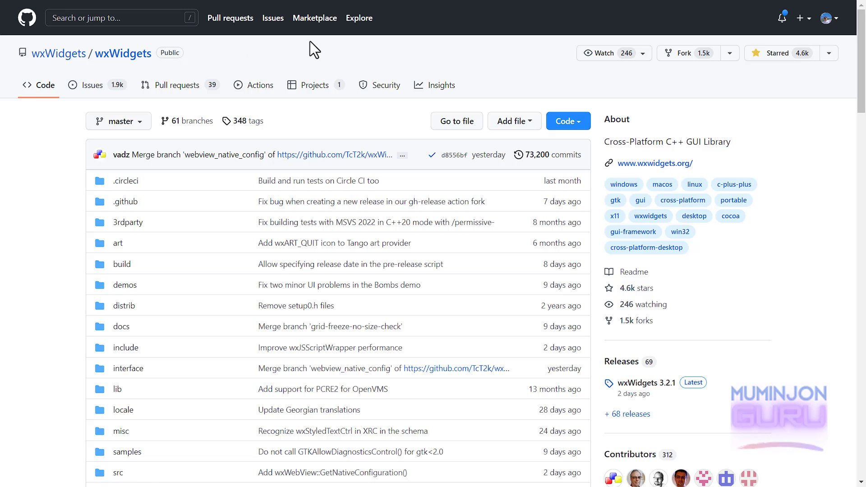
- Browse the wxWidgets Releases list down to the wxWidgets 3.2.0 release
scroll("down", 3)
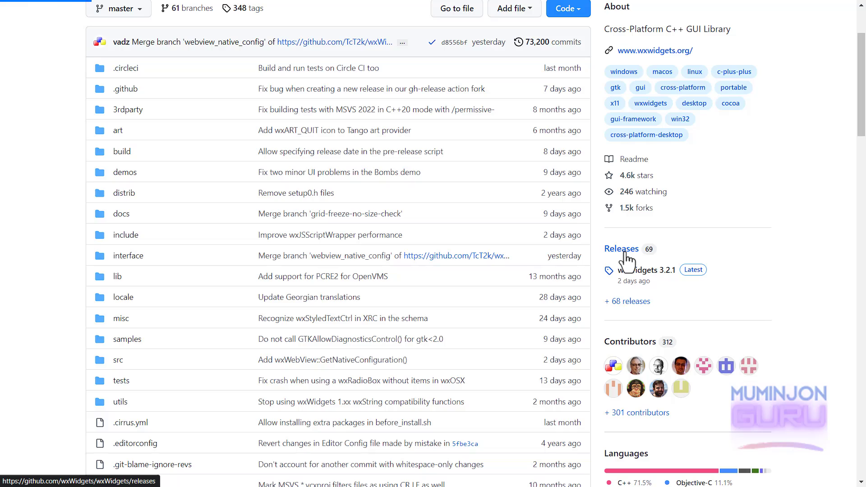
left_click(650, 270)
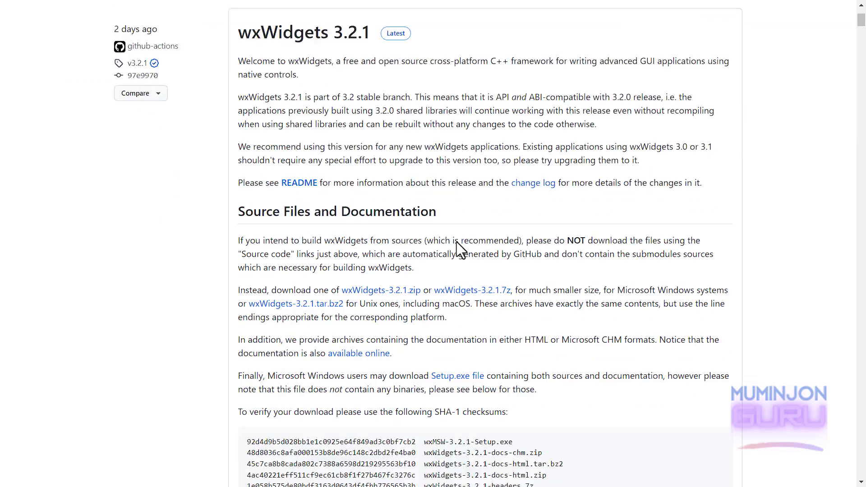
scroll("down", 3)
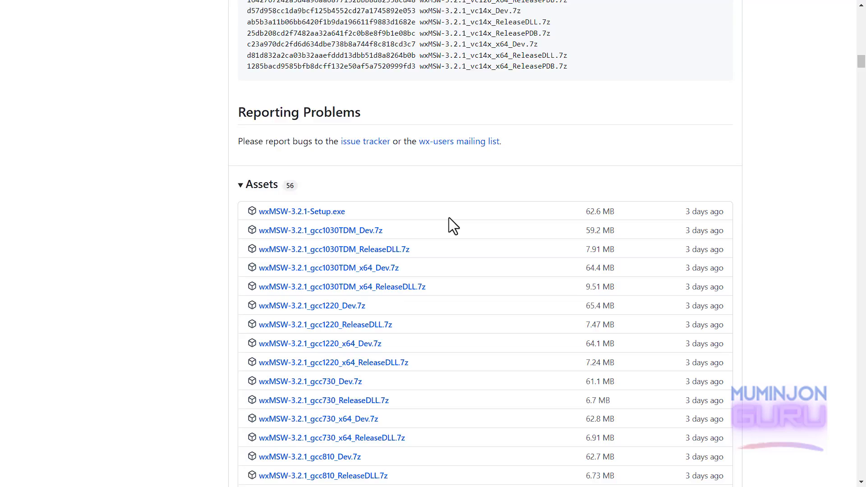
scroll("down", 3)
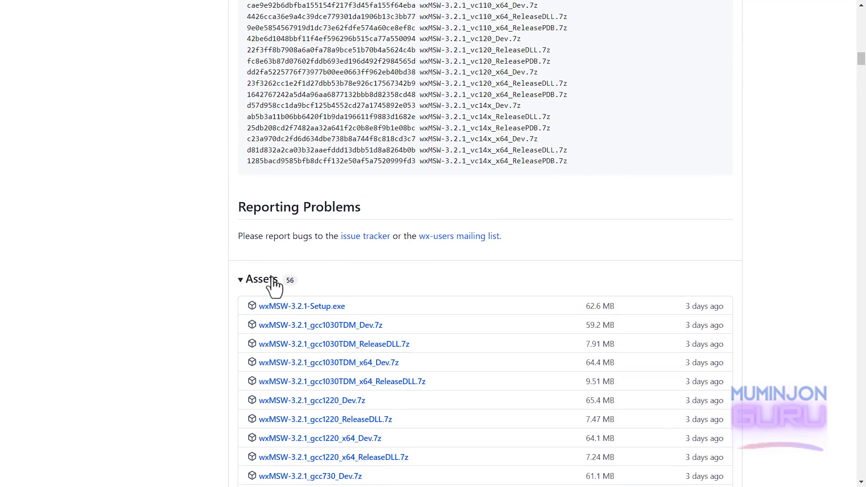
scroll("down", 3)
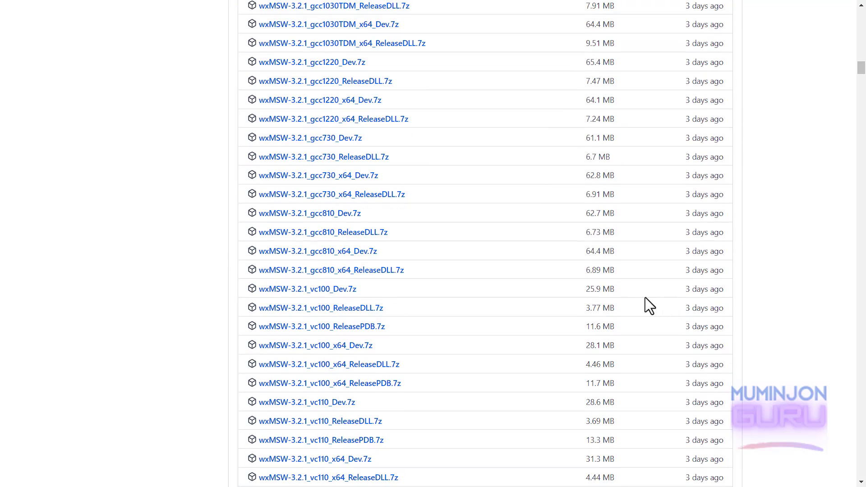
scroll("down", 3)
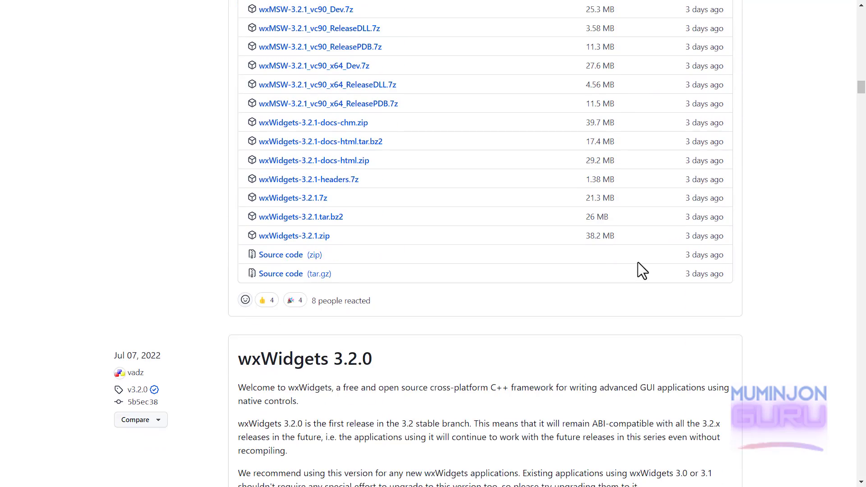
scroll("down", 3)
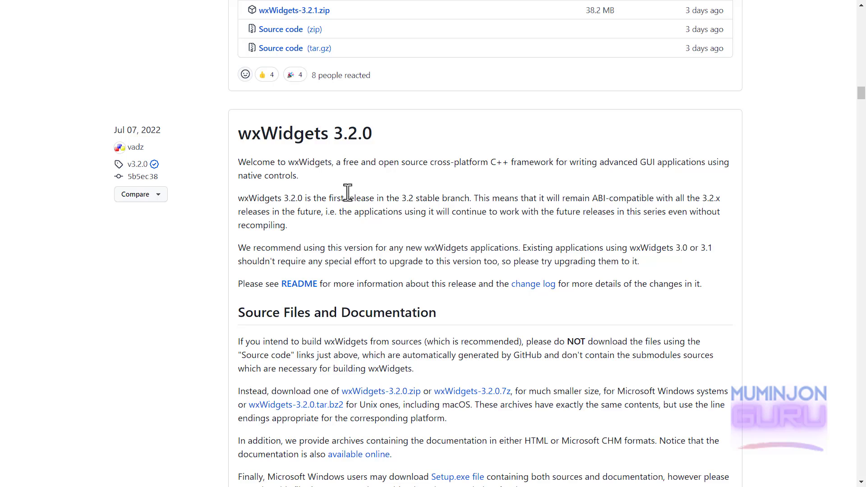
mouse_move(399, 181)
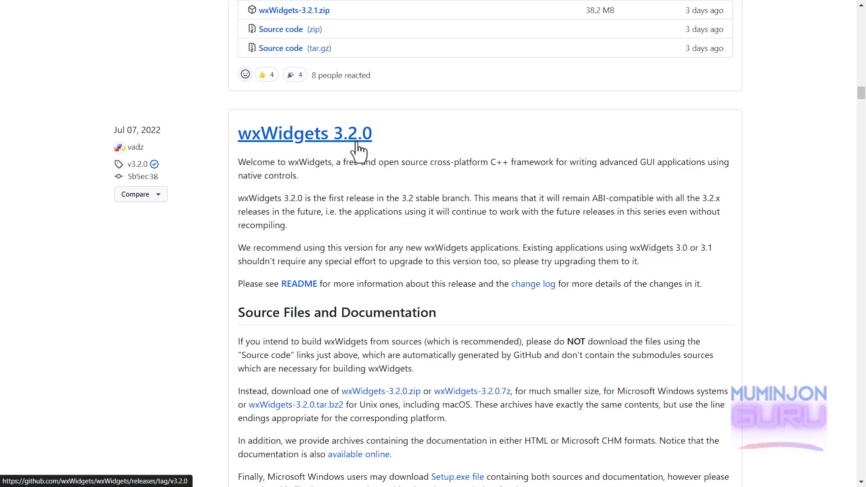
scroll("down", 3)
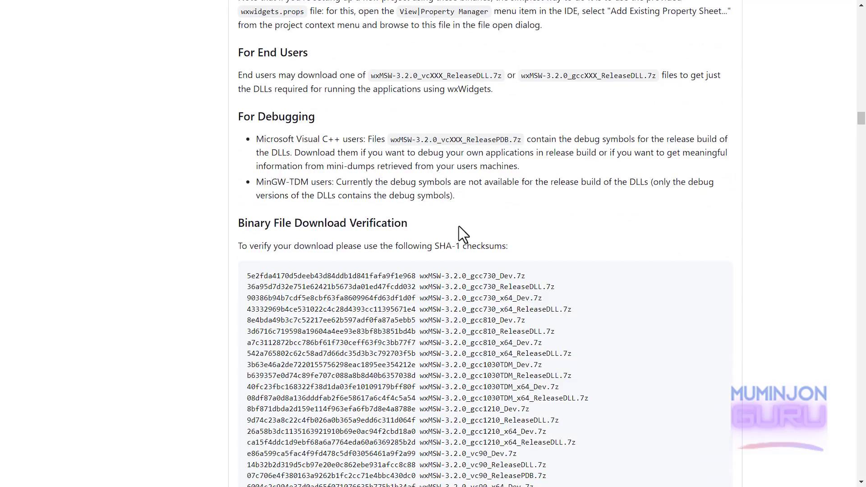
scroll("down", 3)
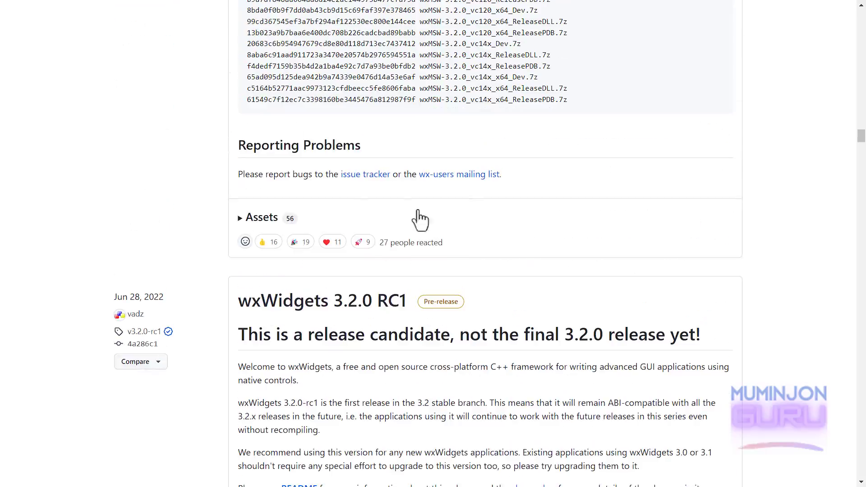
- Expand the 3.2.0 Assets and download the wxMSW-3.2.0_gcc1030TDM_x64_Dev.7z archive
left_click(260, 217)
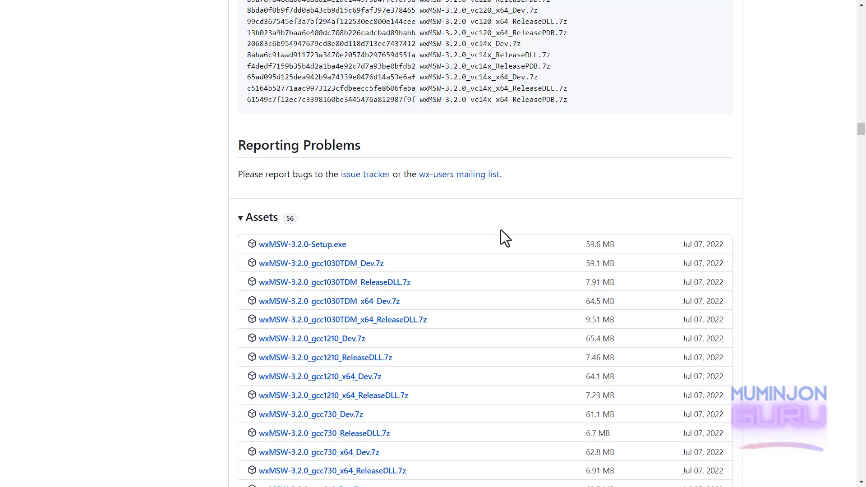
scroll("down", 3)
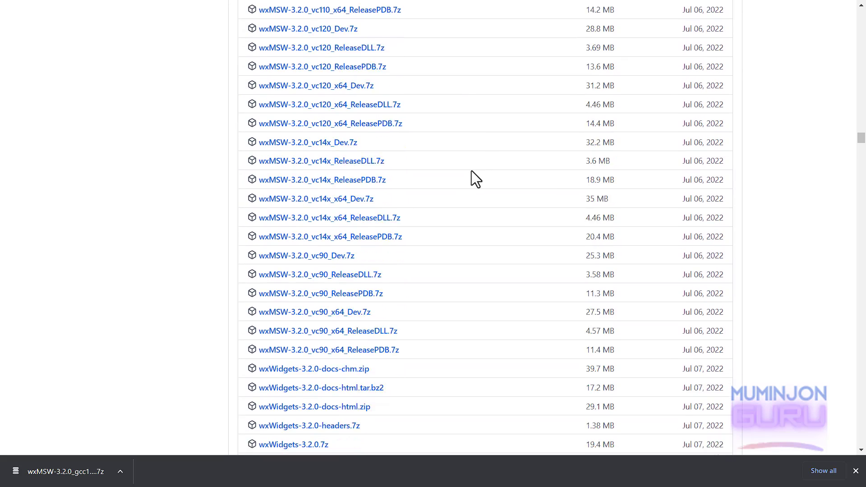
scroll("down", 3)
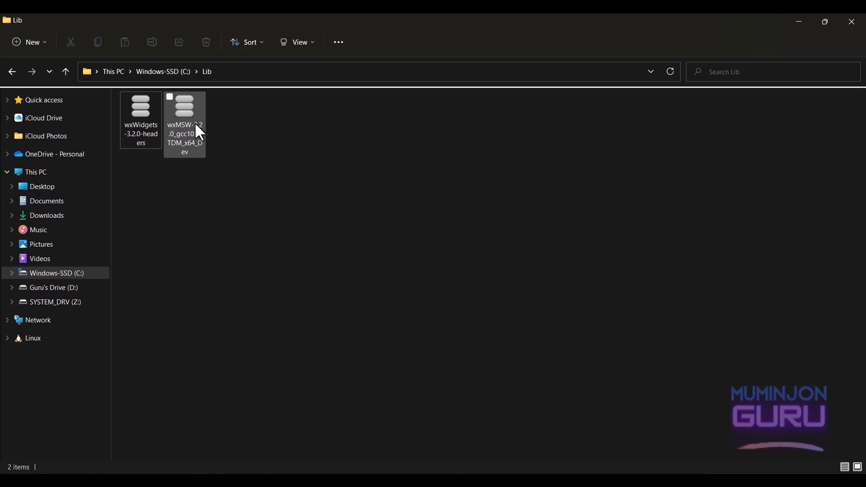
- Extract the wxMSW archives into C:\Lib\wxWidgets-3.2.0 and enter its lib folder
left_click(140, 117)
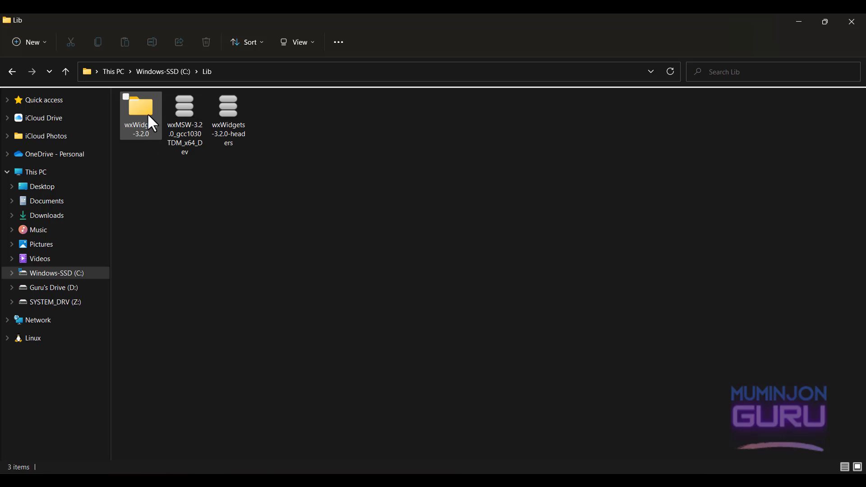
double_click(140, 110)
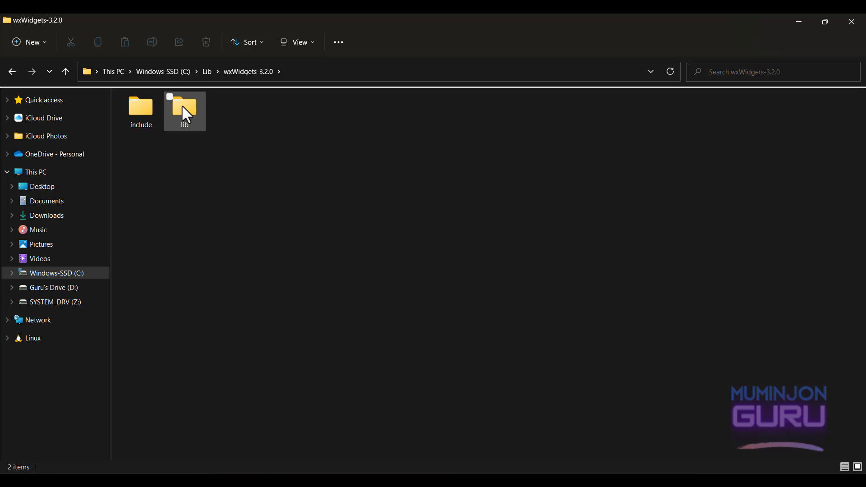
left_click(140, 108)
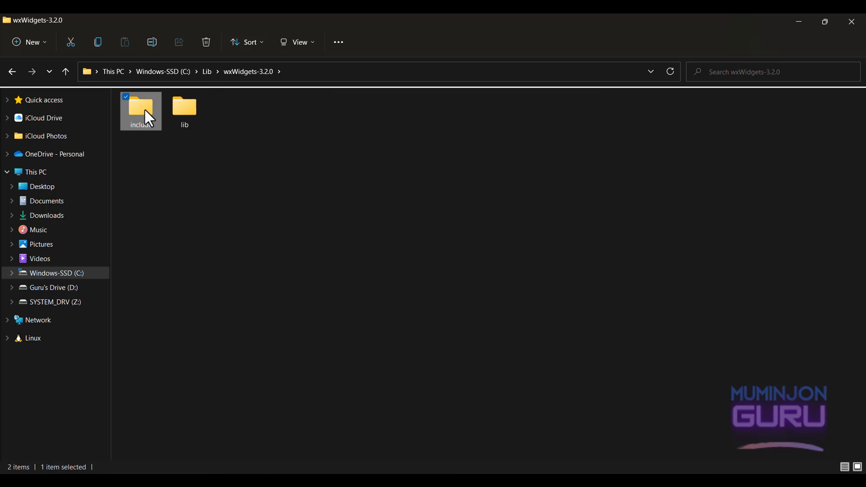
left_click(188, 164)
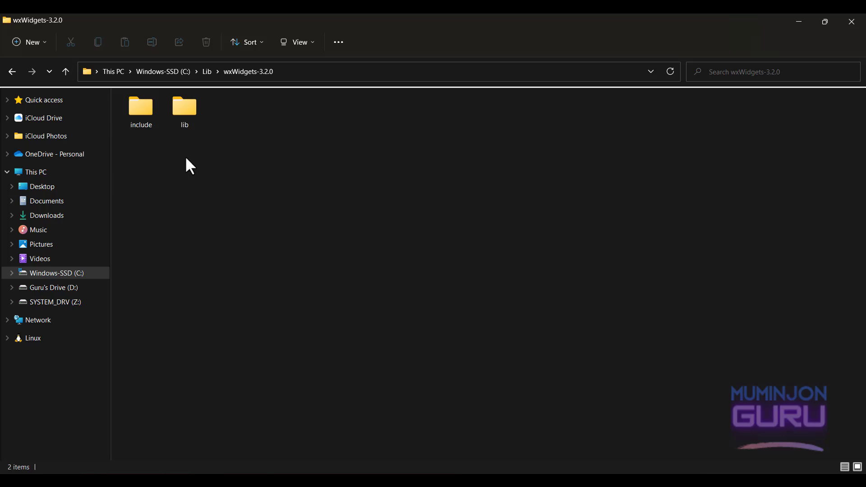
double_click(184, 107)
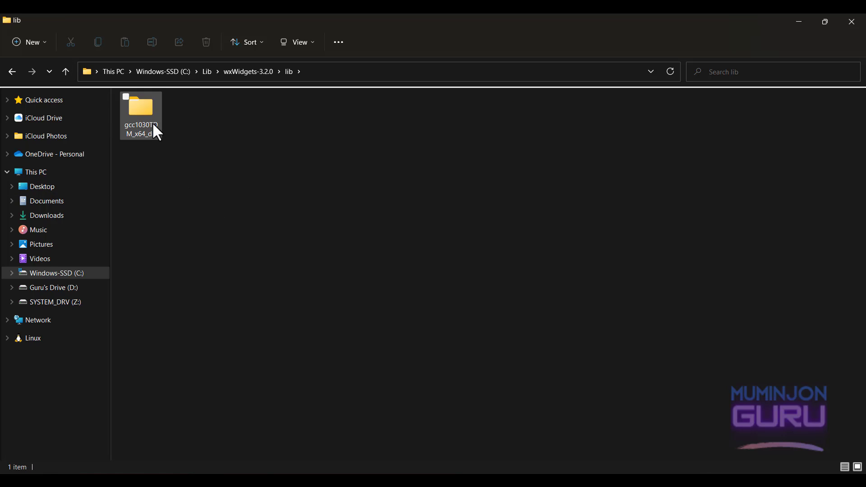
- Copy setup.h from lib\gcc1030TDM_x64_dll\mswu\wx
double_click(140, 106)
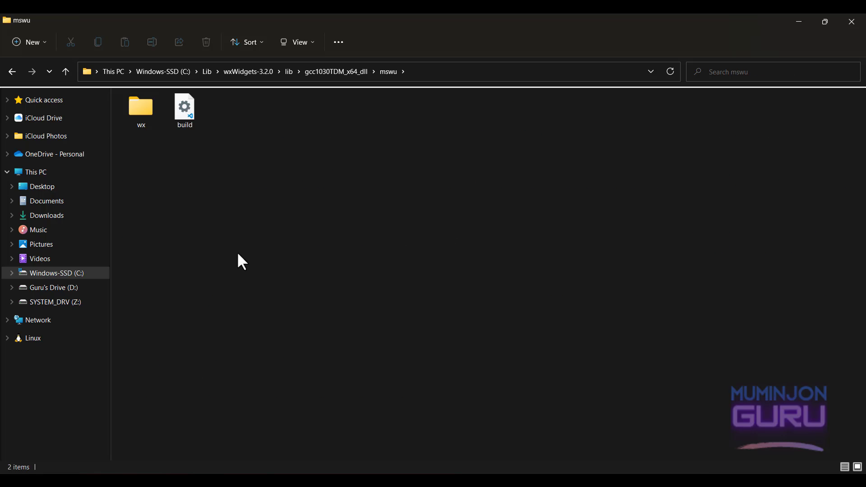
double_click(140, 107)
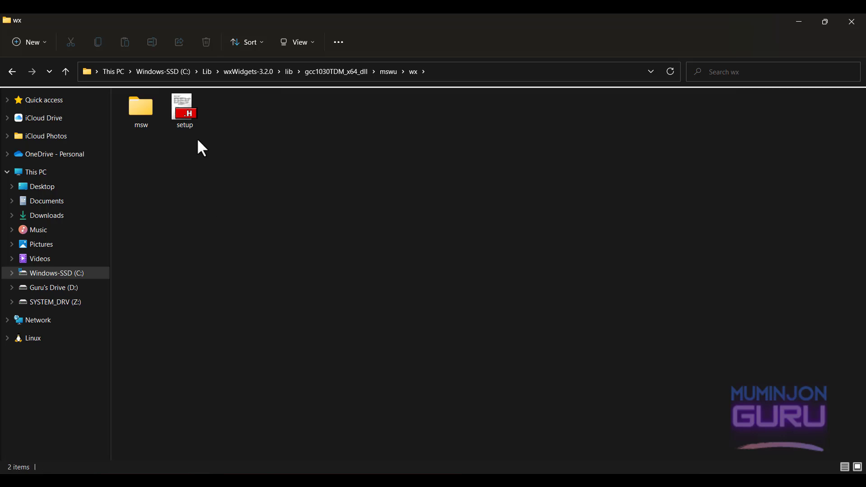
left_click(184, 107)
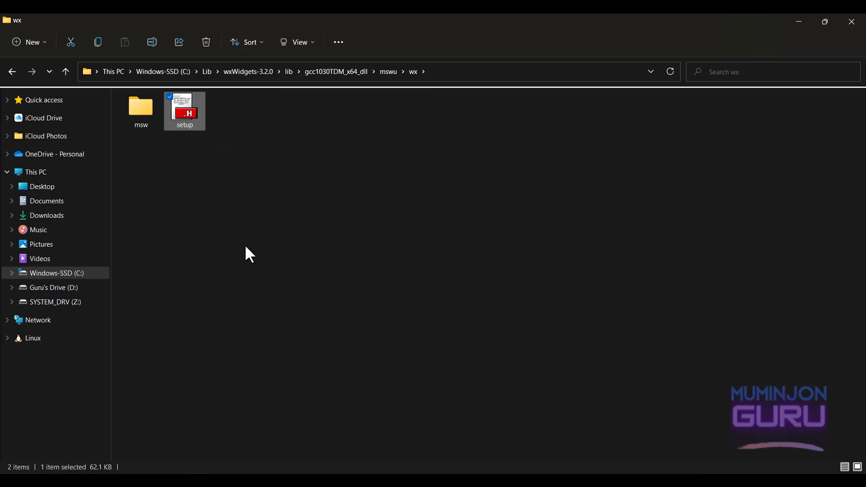
mouse_move(255, 198)
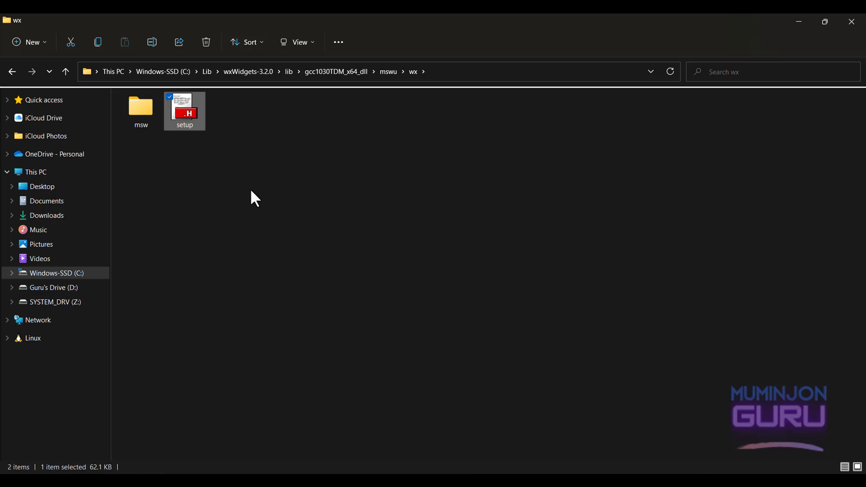
left_click(265, 188)
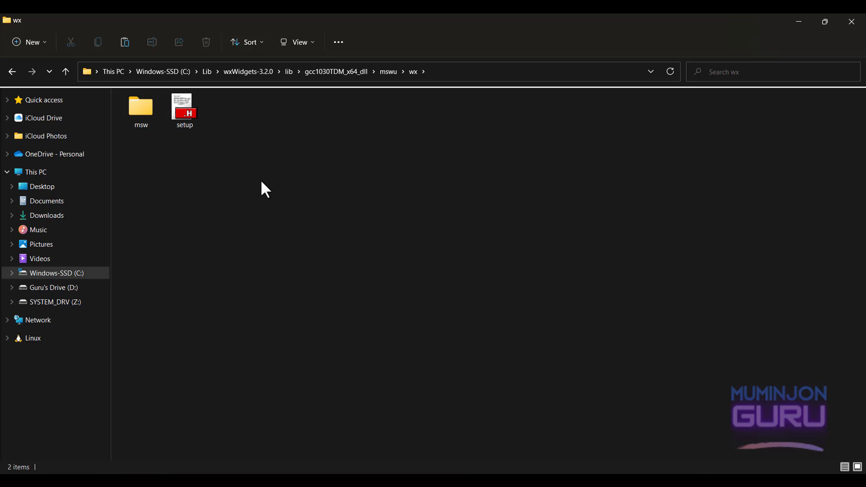
mouse_move(222, 118)
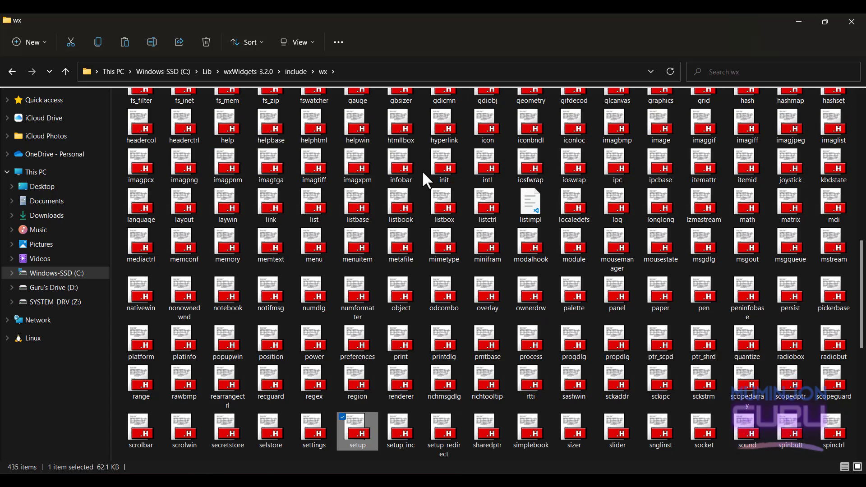
mouse_move(366, 467)
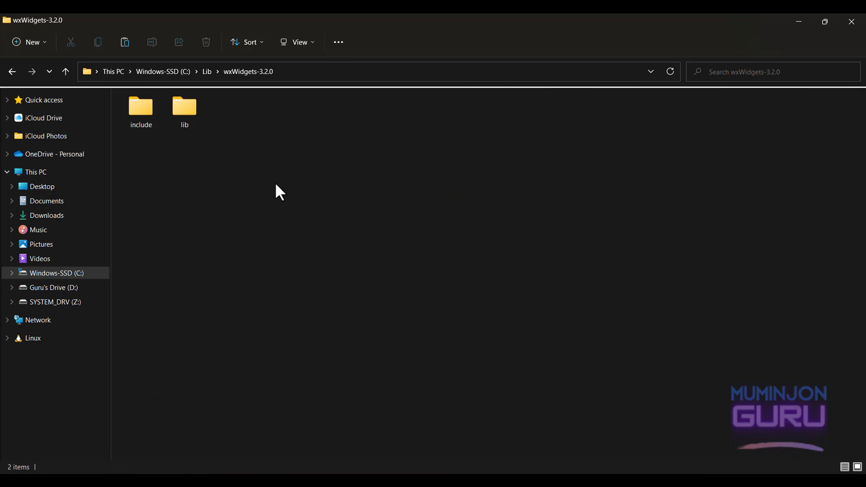
mouse_move(285, 183)
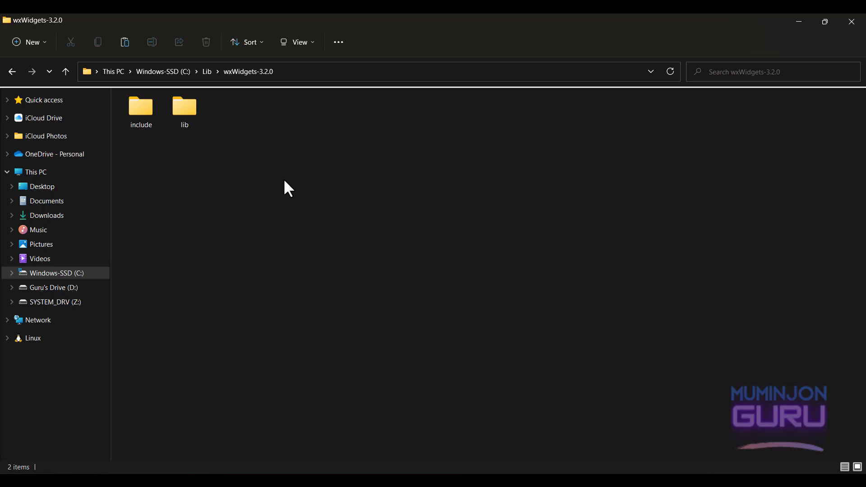
mouse_move(291, 180)
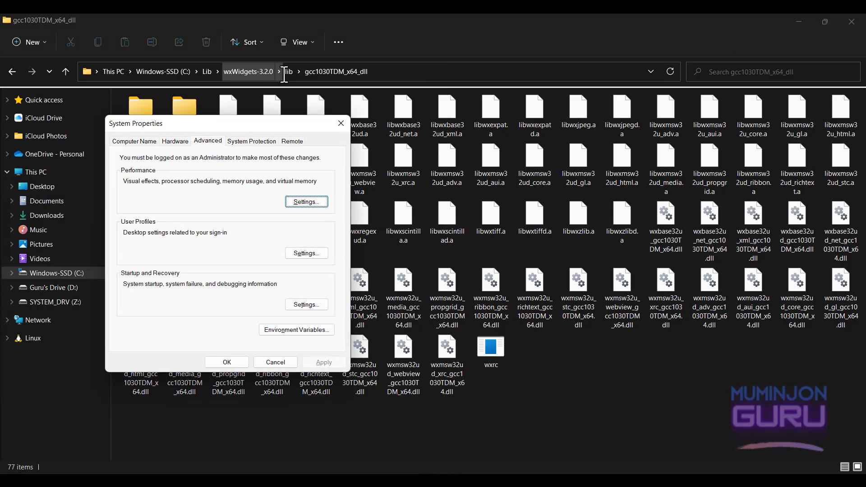
- Add C:\Lib\wxWidgets-3.2.0\lib\gcc1030TDM_x64_dll as a new system Path entry in Environment Variables
left_click(296, 330)
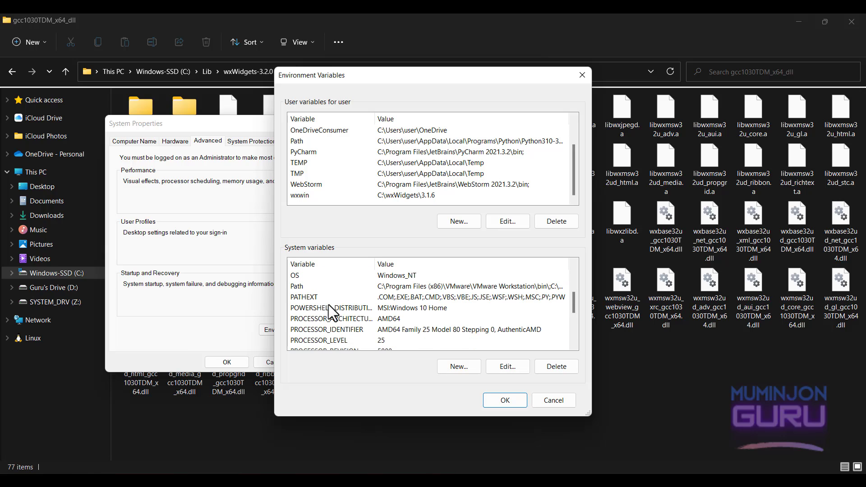
left_click(314, 286)
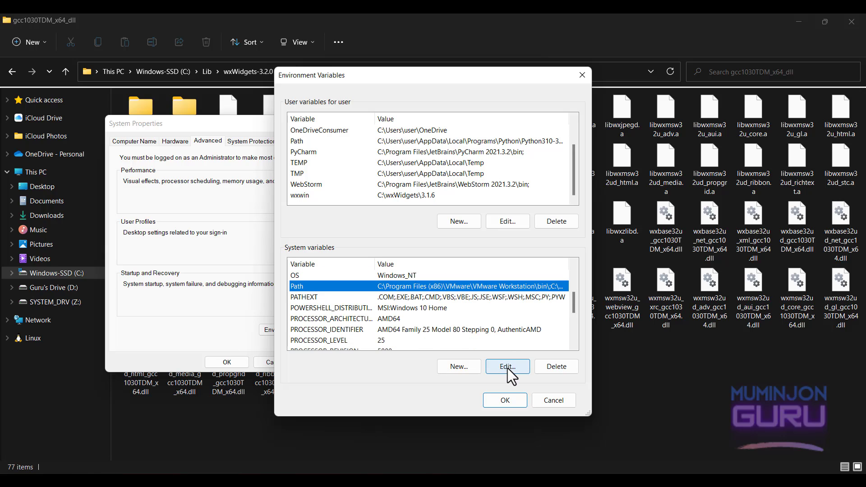
left_click(507, 366)
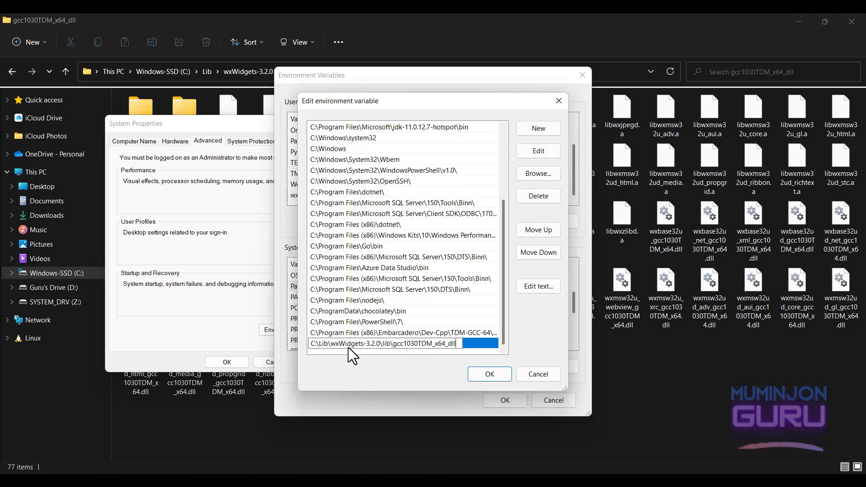
left_click(489, 373)
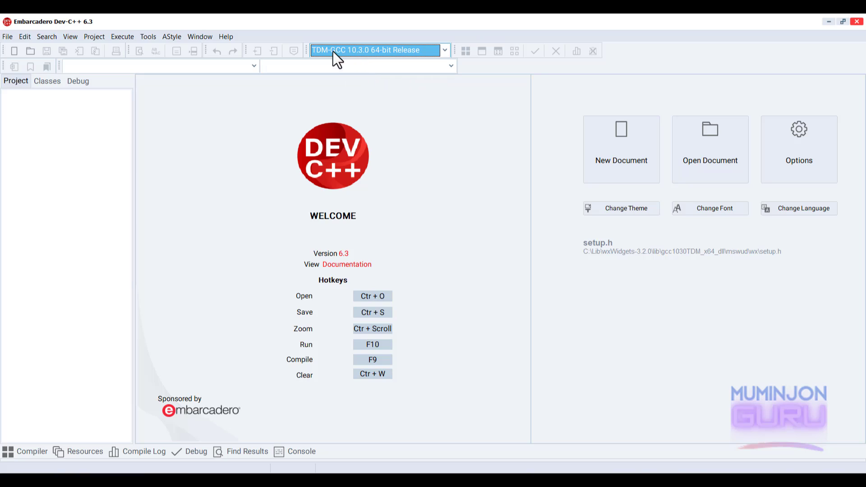
mouse_move(445, 99)
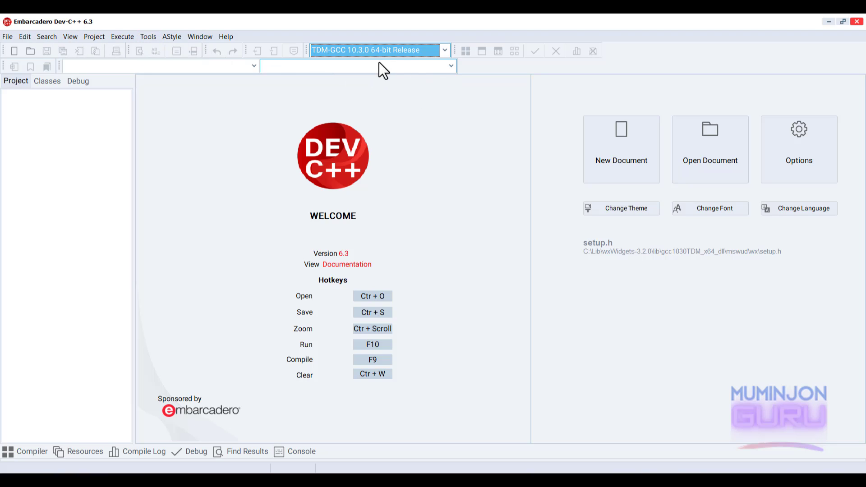
- Create a new Empty C++ project in Dev-C++ and name it wxWidgetsDemo0
left_click(444, 50)
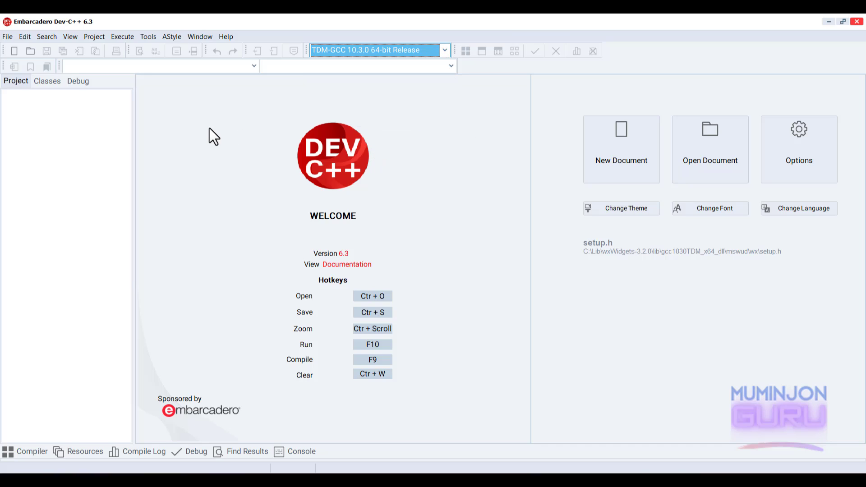
left_click(6, 36)
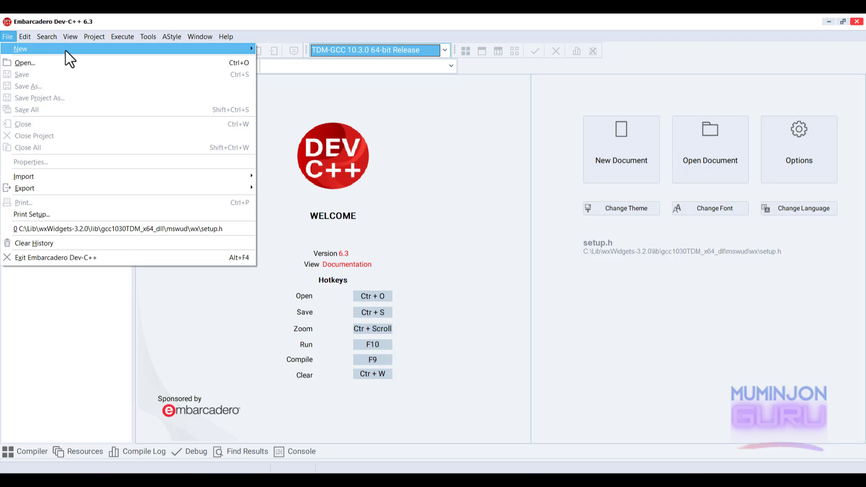
left_click(21, 48)
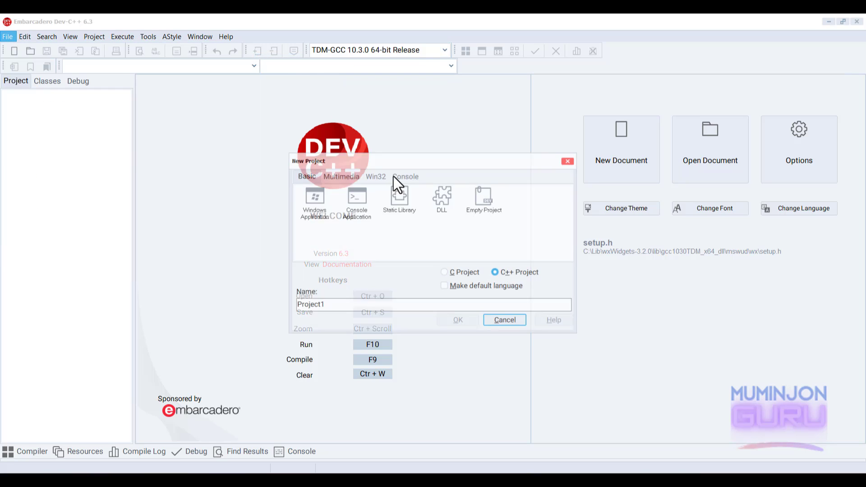
left_click(487, 194)
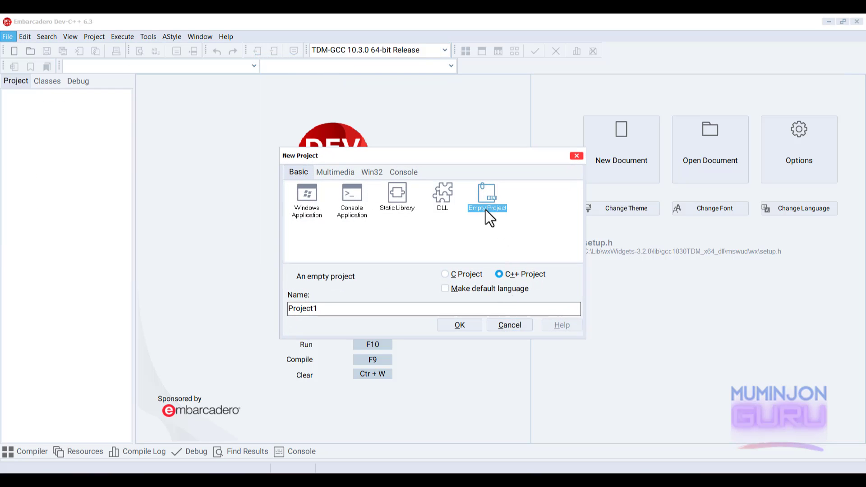
left_click(459, 324)
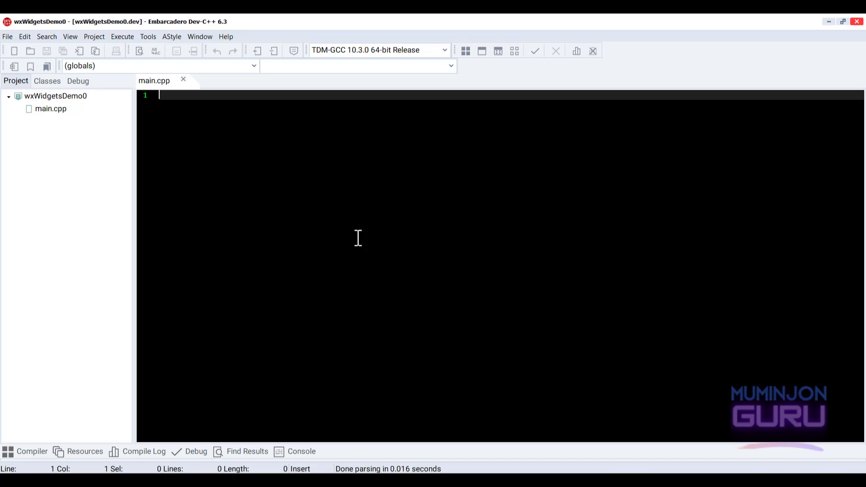
mouse_move(303, 112)
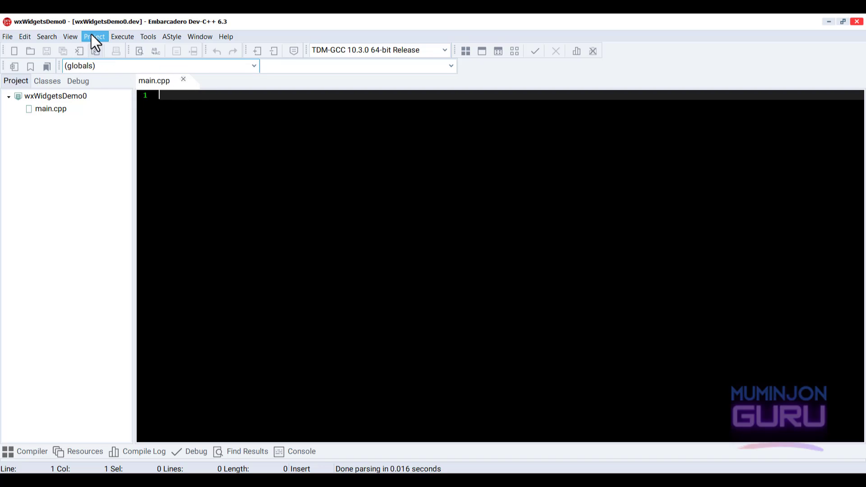
- In Project Options > Parameters, enter the C++ compiler defines starting -D__WXDEBUG__ -D__W..
left_click(94, 36)
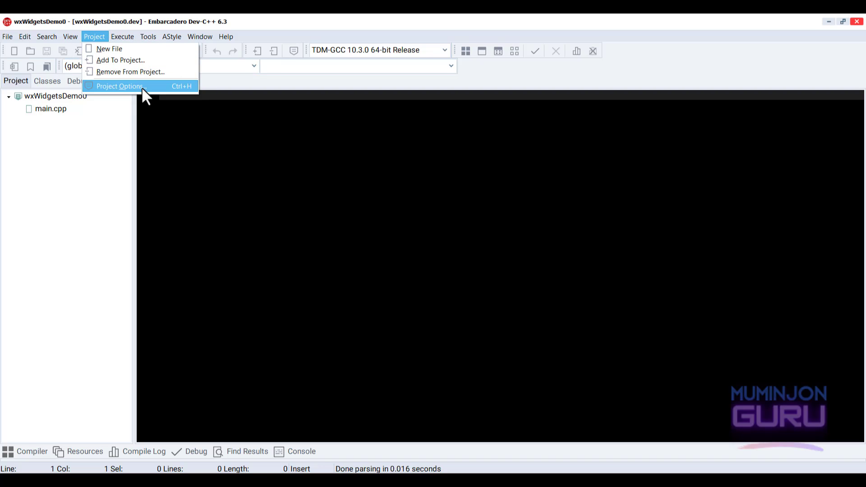
left_click(121, 87)
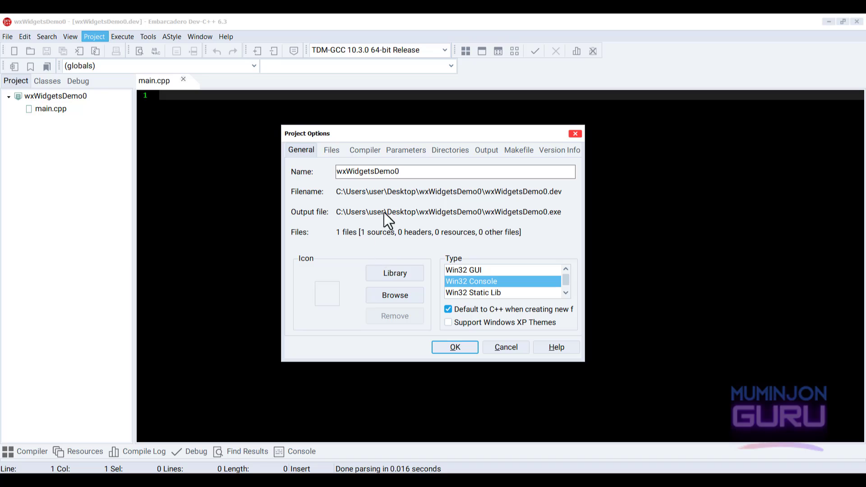
mouse_move(406, 155)
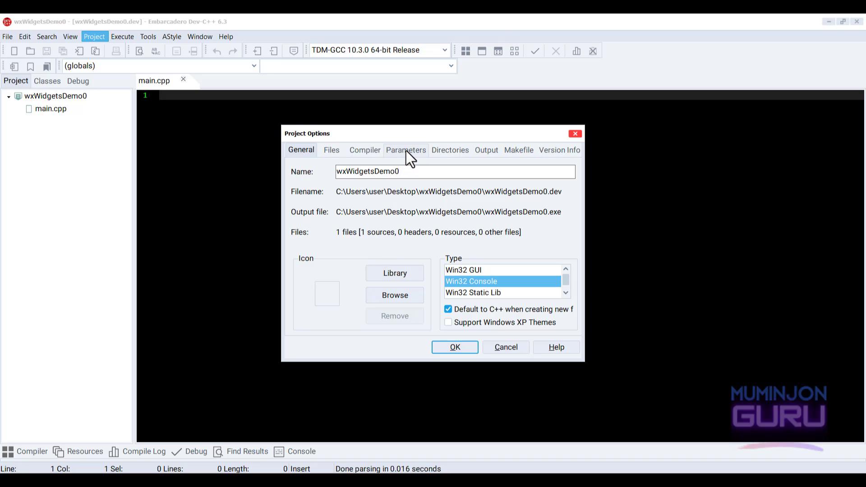
left_click(406, 149)
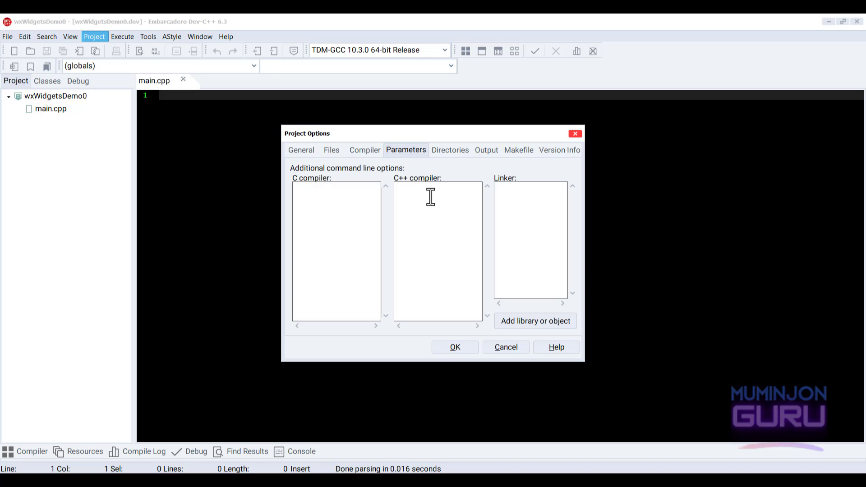
mouse_move(434, 193)
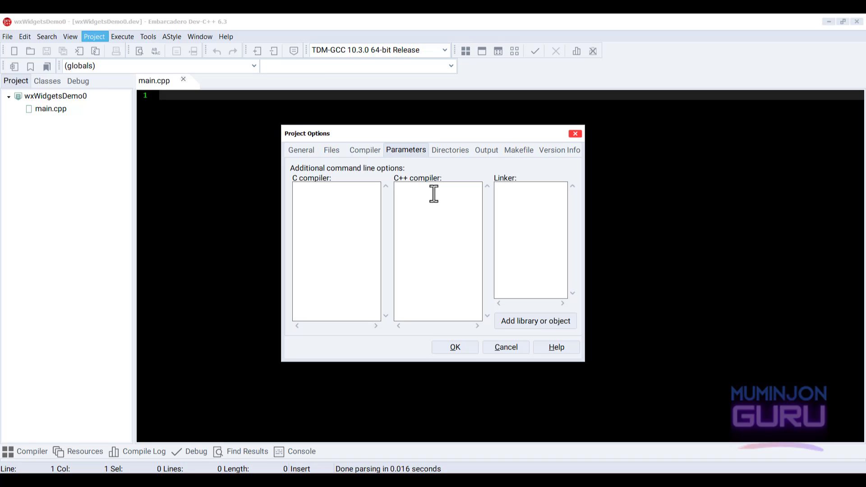
left_click(436, 196)
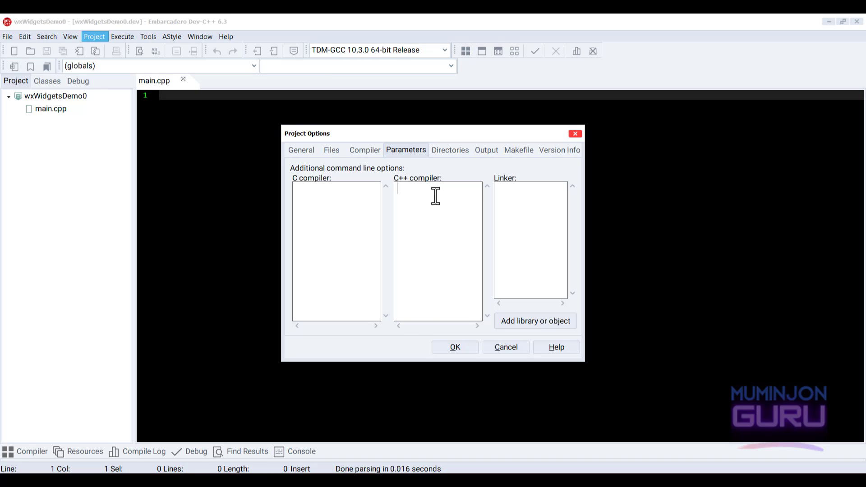
type("-D__WXDEBUG__ -D__W")
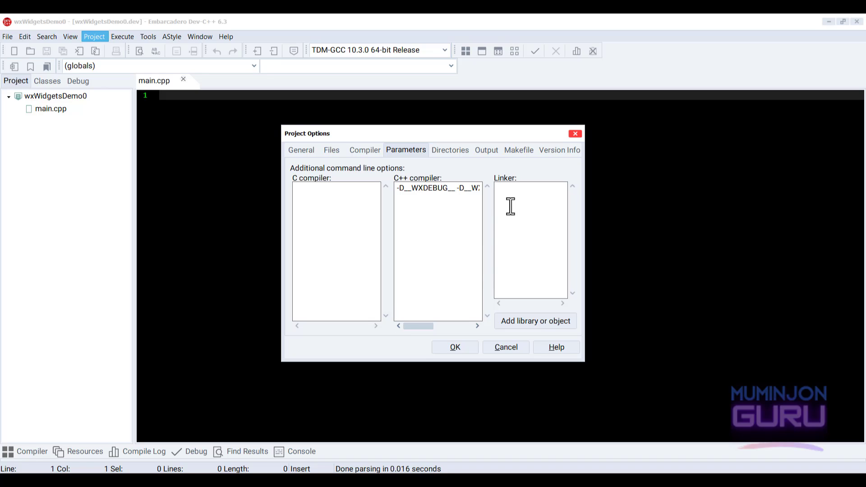
mouse_move(542, 199)
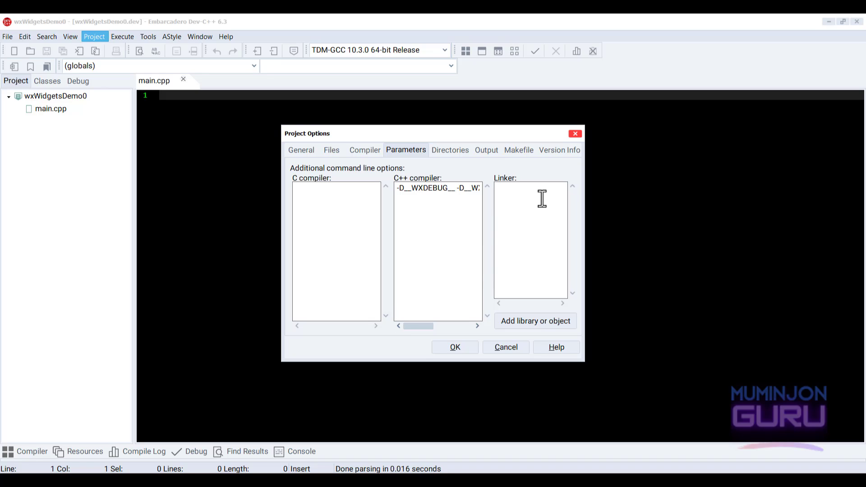
mouse_move(535, 192)
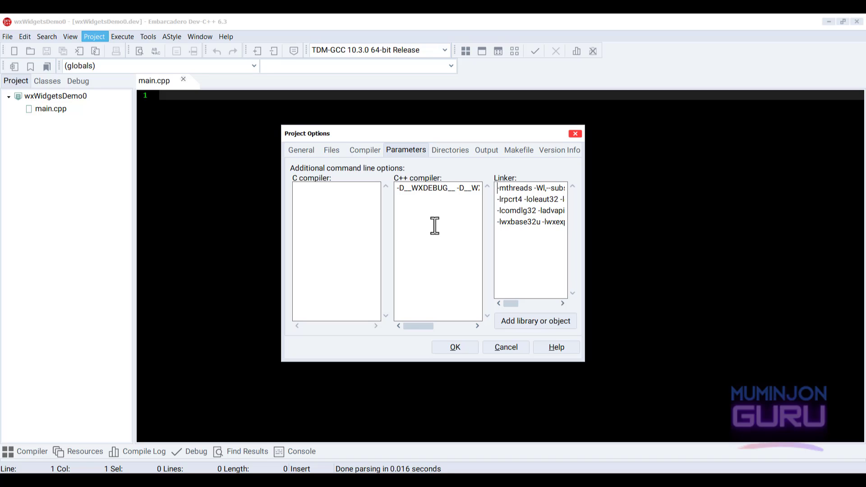
mouse_move(449, 154)
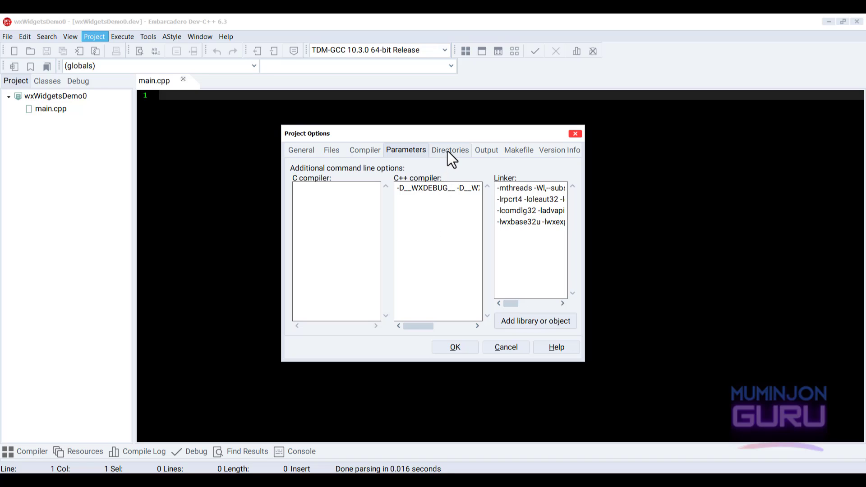
- Add lib\gcc1030TDM_x64_dll and C:\Lib\wxWidgets-3.2.0\include as project directories and save the options
left_click(450, 150)
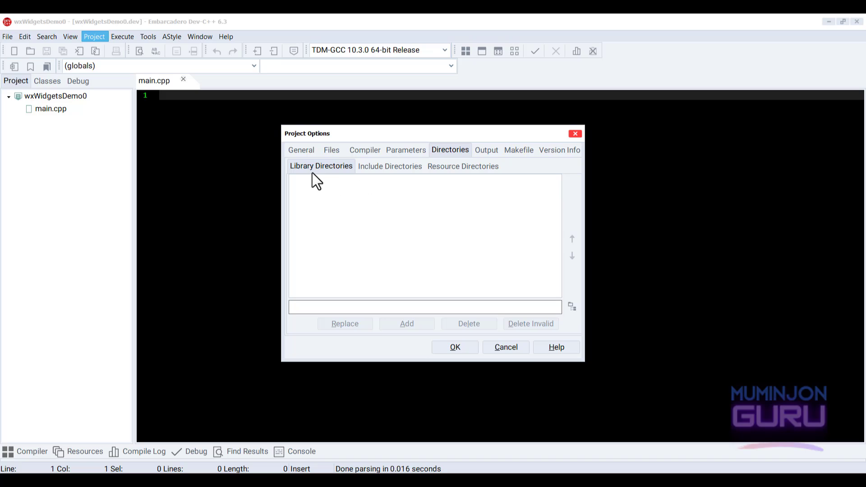
mouse_move(334, 179)
type("C:\\Lib\\wxWidgets-3.2.0\\lib\\gcc1030TDM_x64_dll")
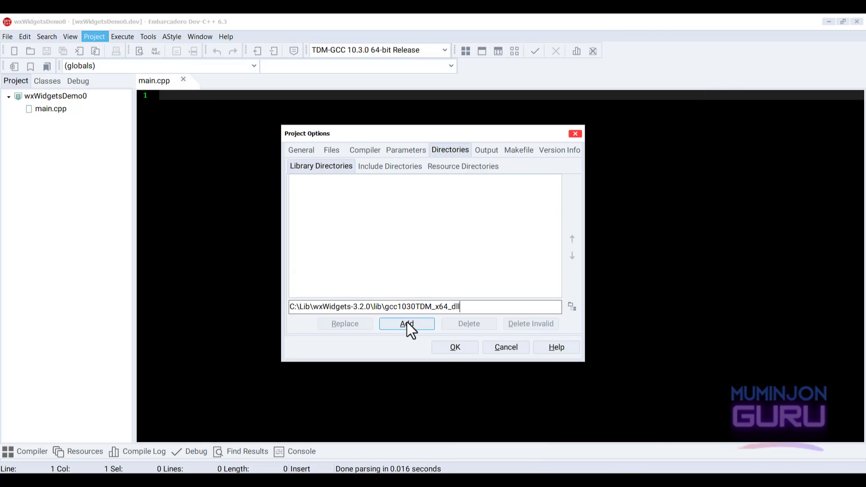
left_click(406, 323)
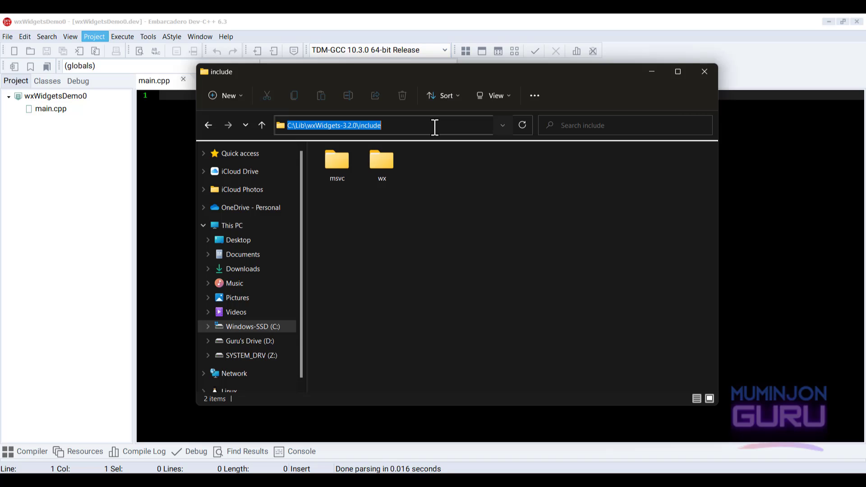
mouse_move(408, 125)
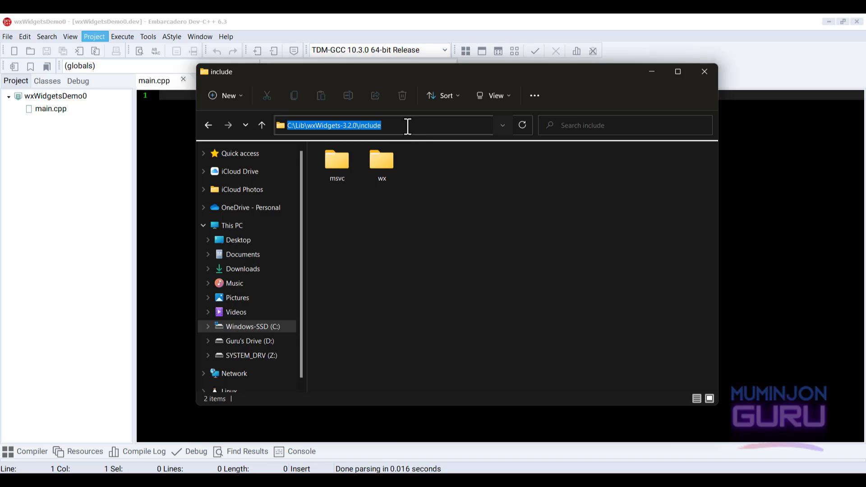
mouse_move(652, 83)
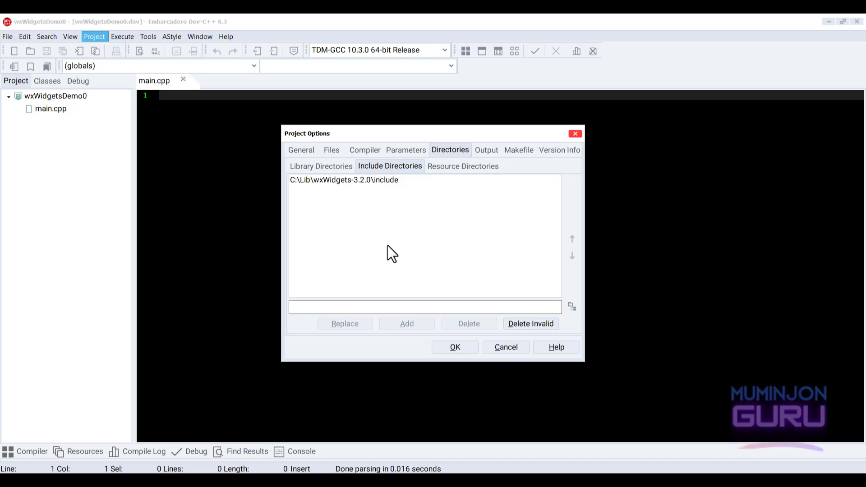
mouse_move(400, 218)
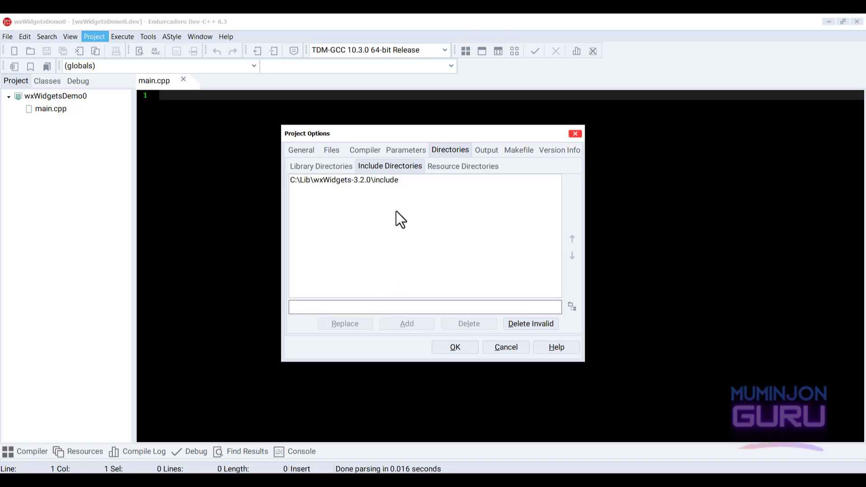
mouse_move(402, 217)
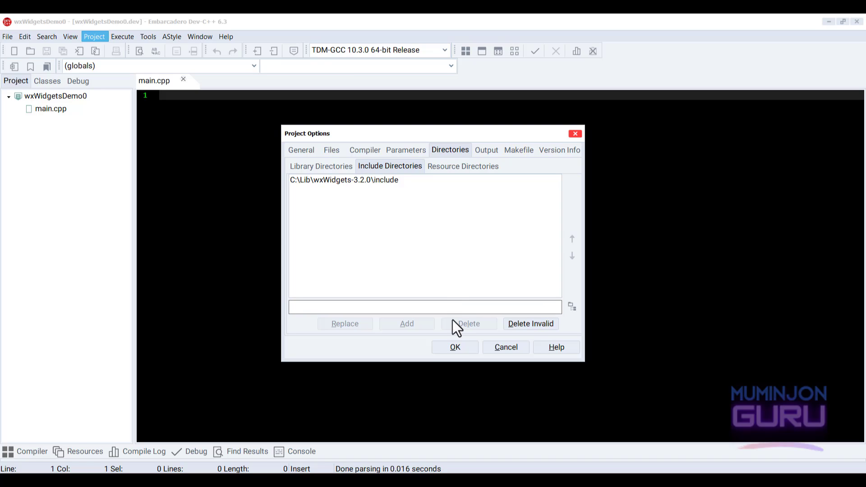
left_click(455, 347)
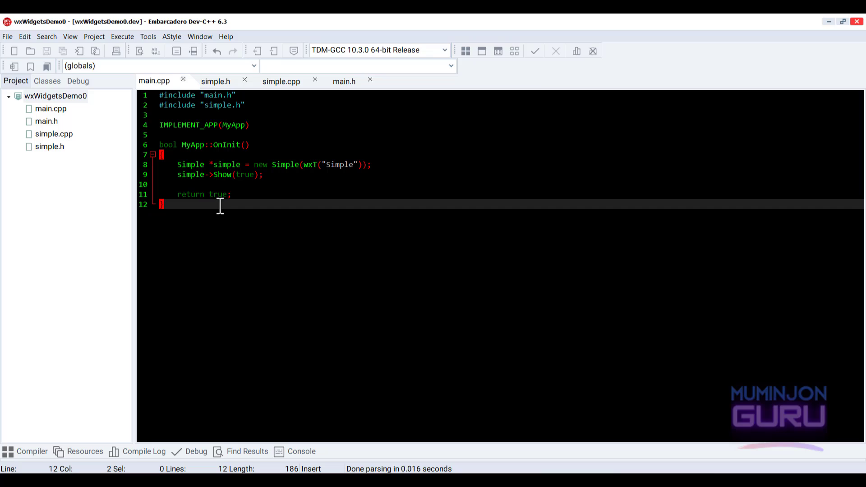
mouse_move(248, 215)
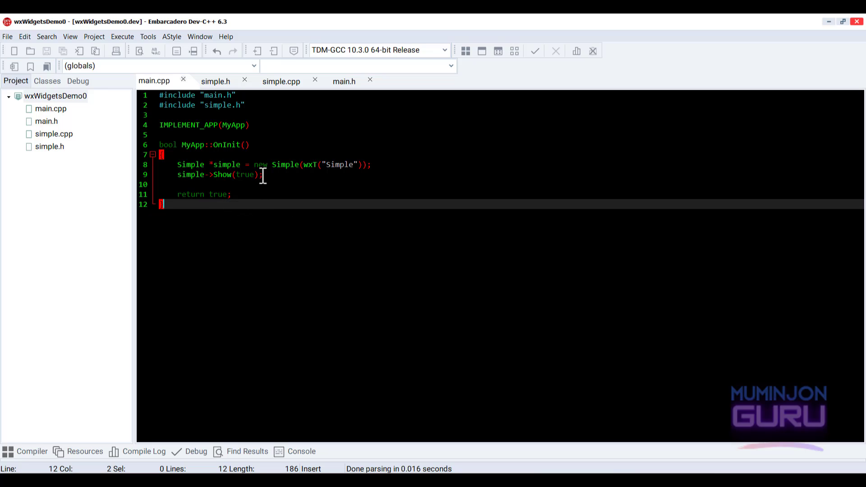
- Review simple.cpp's centred Simple wxFrame constructor and main.cpp's MyApp::OnInit that shows it
left_click(281, 81)
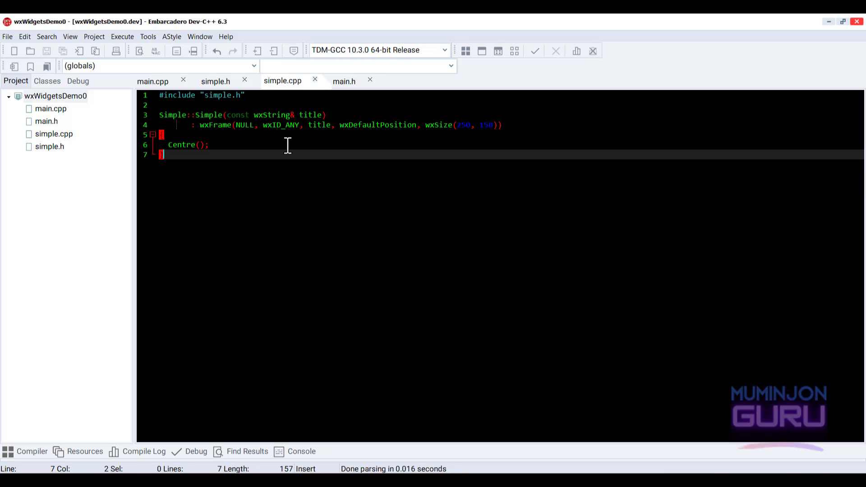
mouse_move(252, 168)
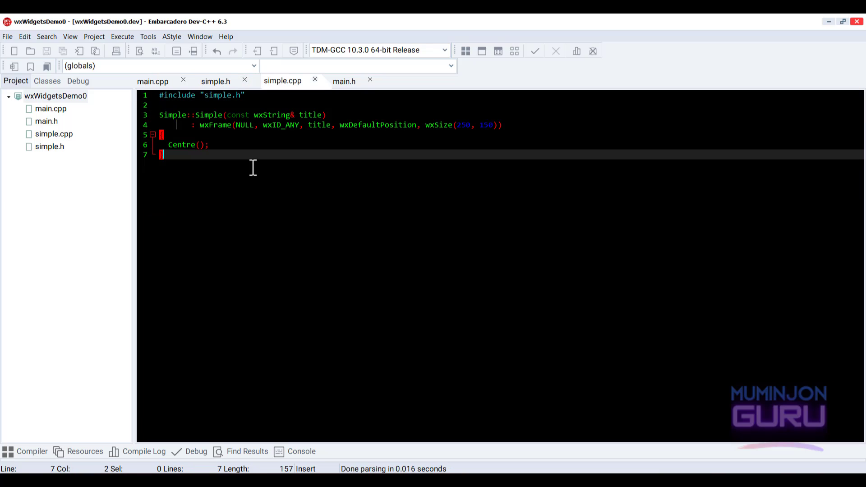
left_click(153, 81)
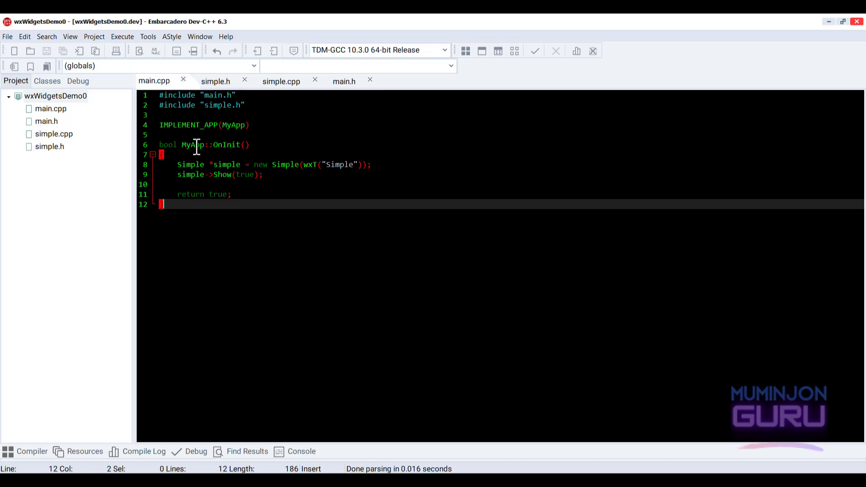
mouse_move(215, 209)
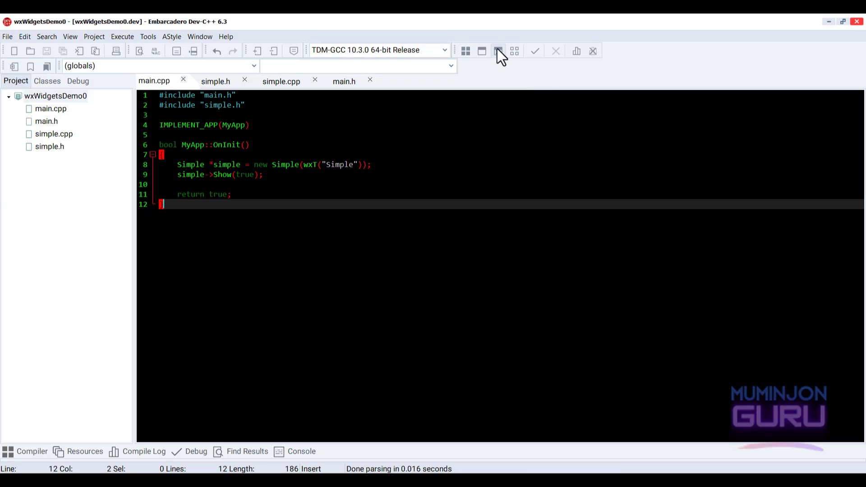
mouse_move(497, 51)
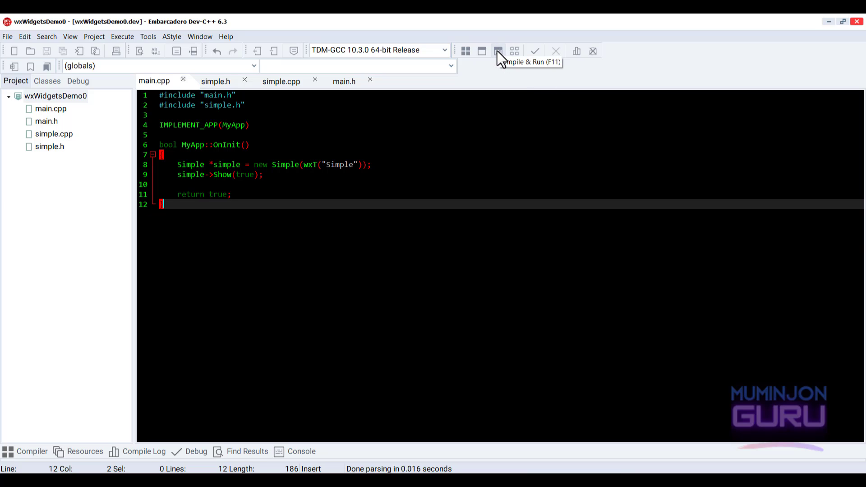
- Compile and run with F11, reposition and enlarge the Simple window, then close it
left_click(494, 50)
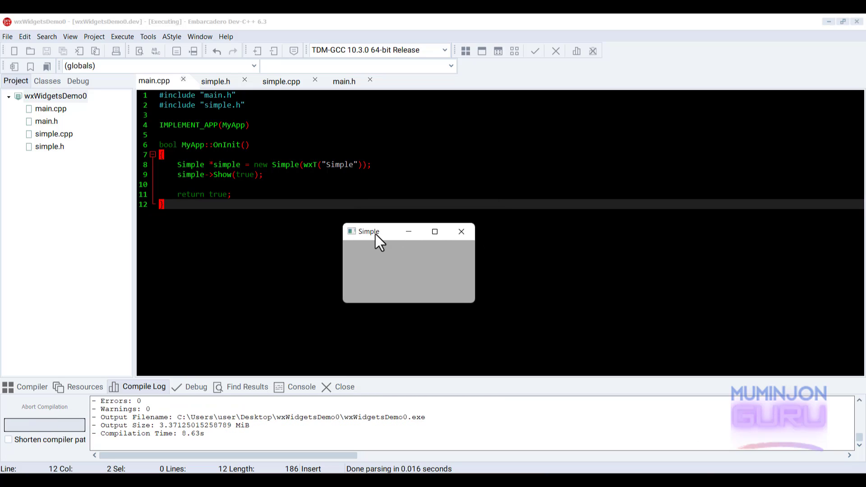
left_click_drag(368, 232, 425, 171)
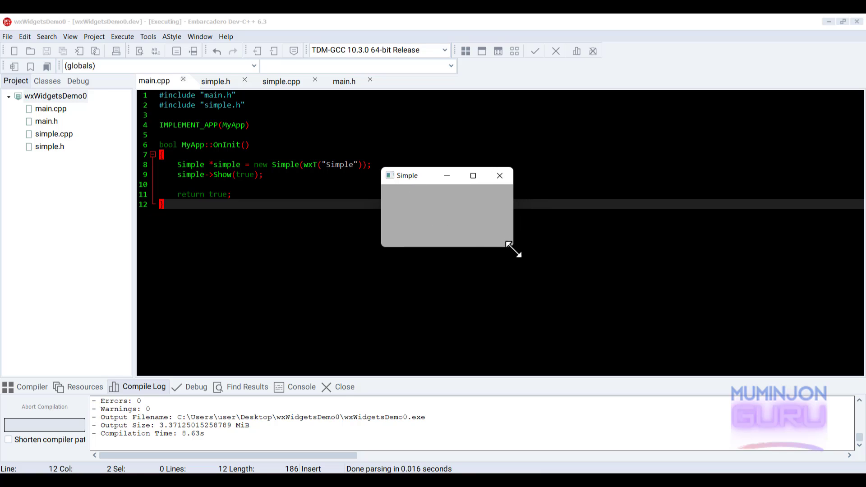
left_click_drag(508, 247, 717, 346)
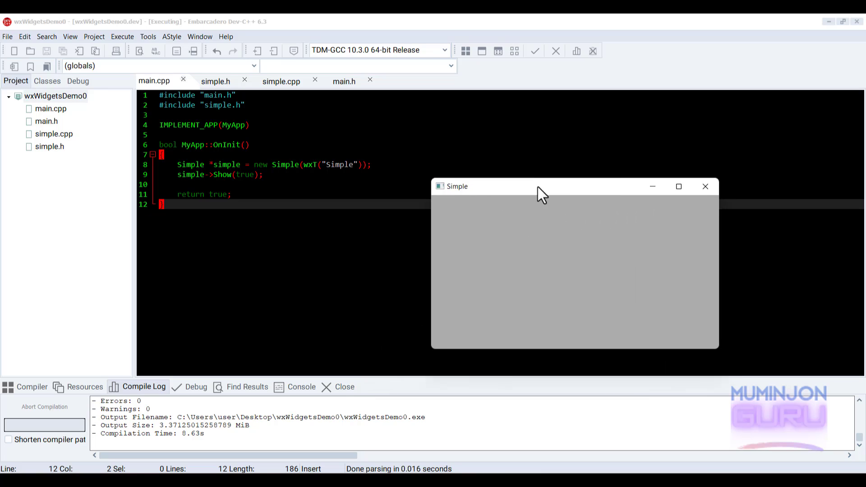
left_click(705, 186)
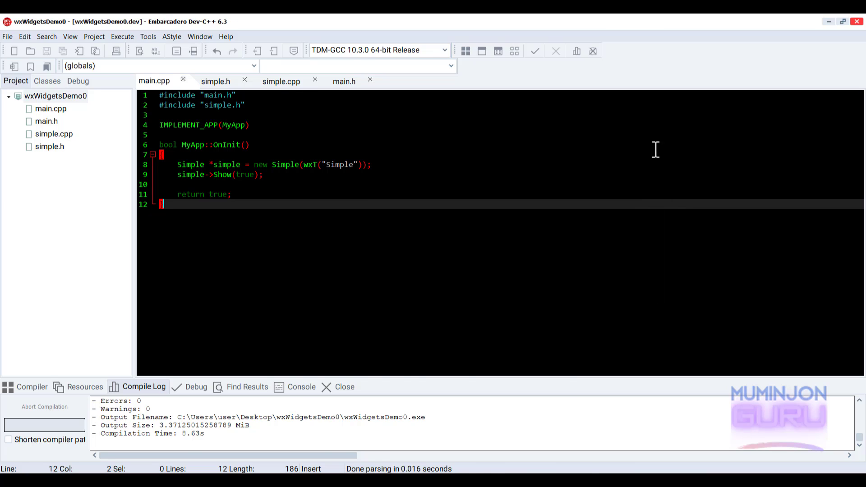